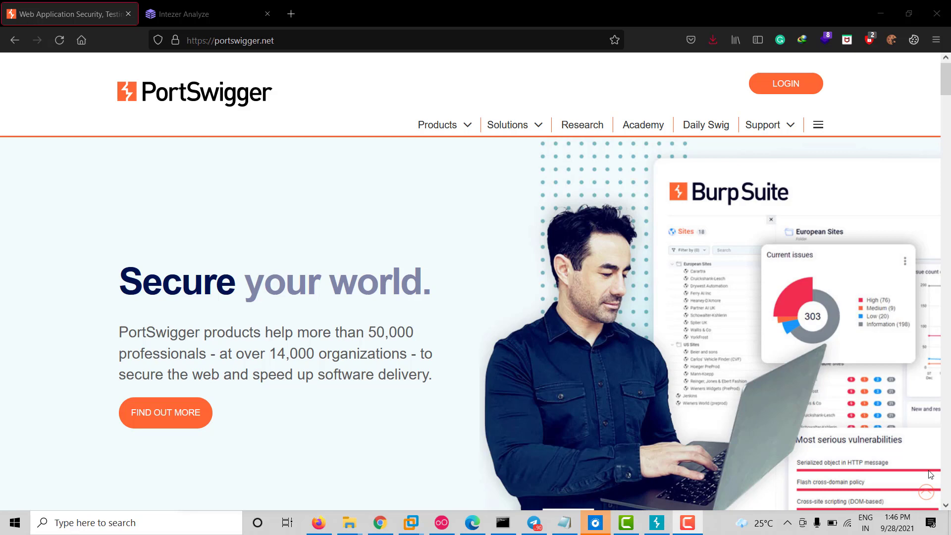
mouse_move(650, 180)
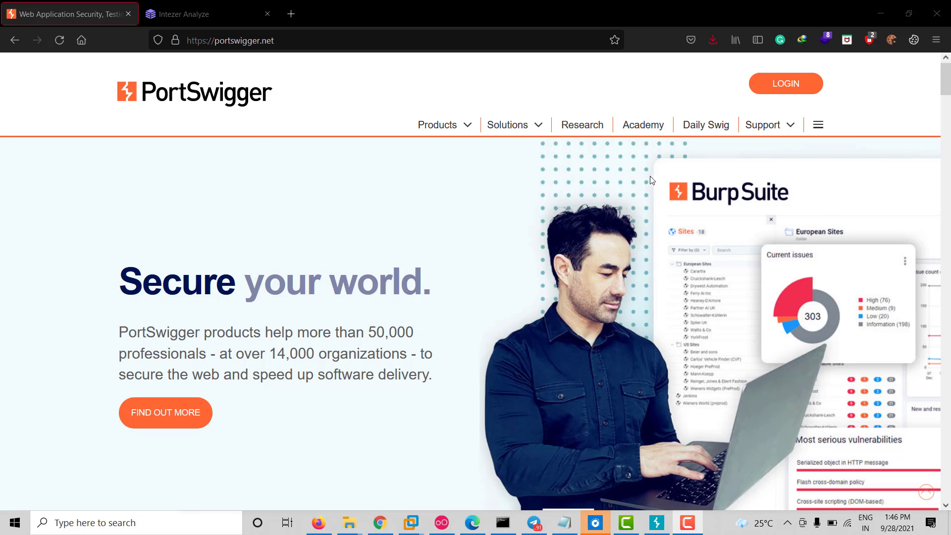
- Reach the Burp Suite Community Edition download releases from the PortSwigger Products menu
left_click(437, 125)
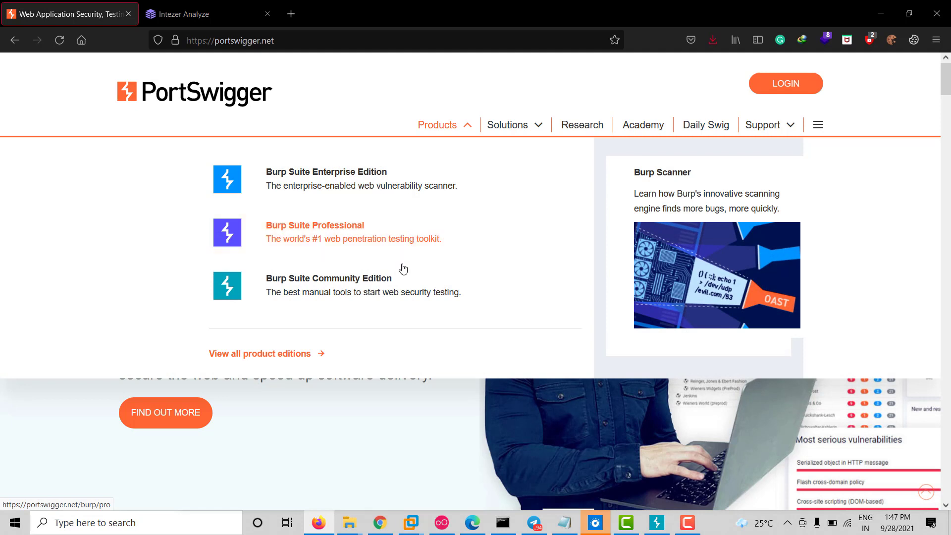
left_click(328, 279)
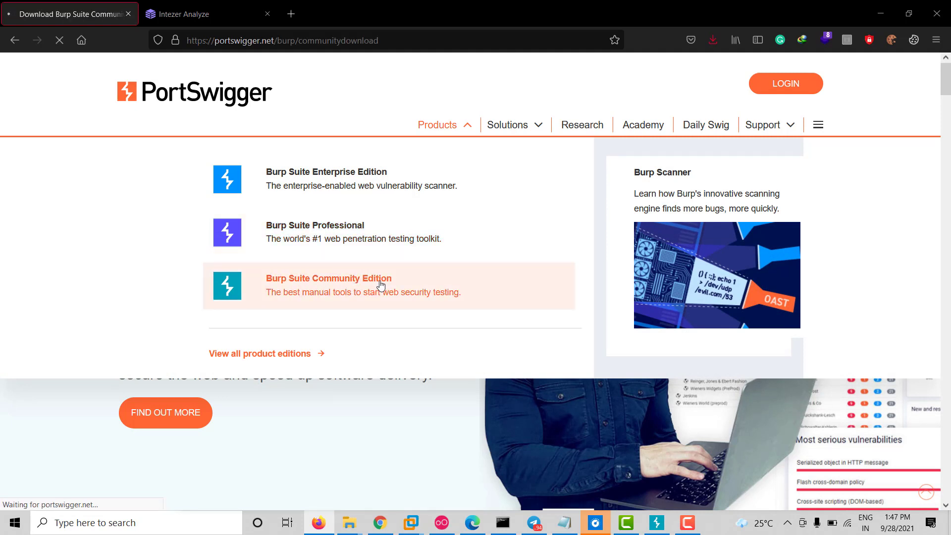
left_click(327, 279)
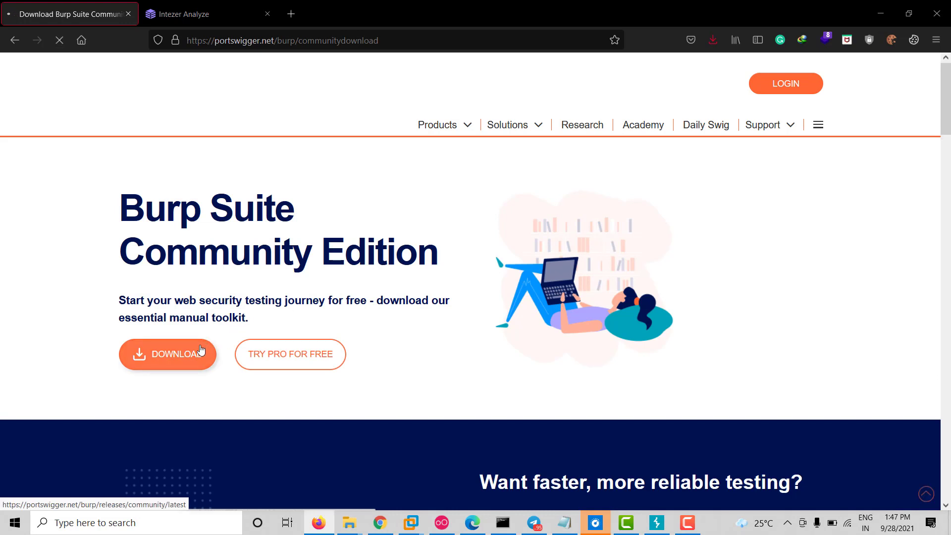
left_click(169, 355)
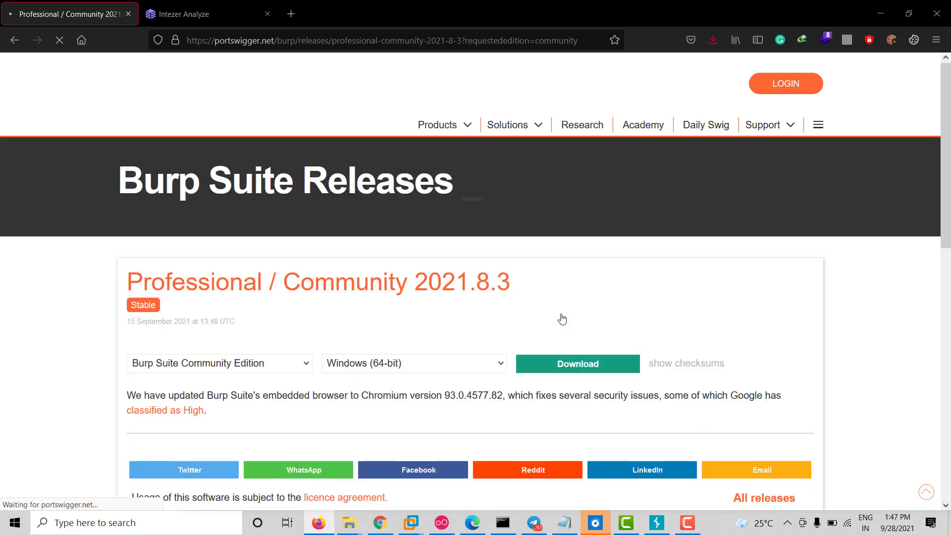
- Download Community Edition 2021.8.3 for Windows (64-bit)
left_click(414, 364)
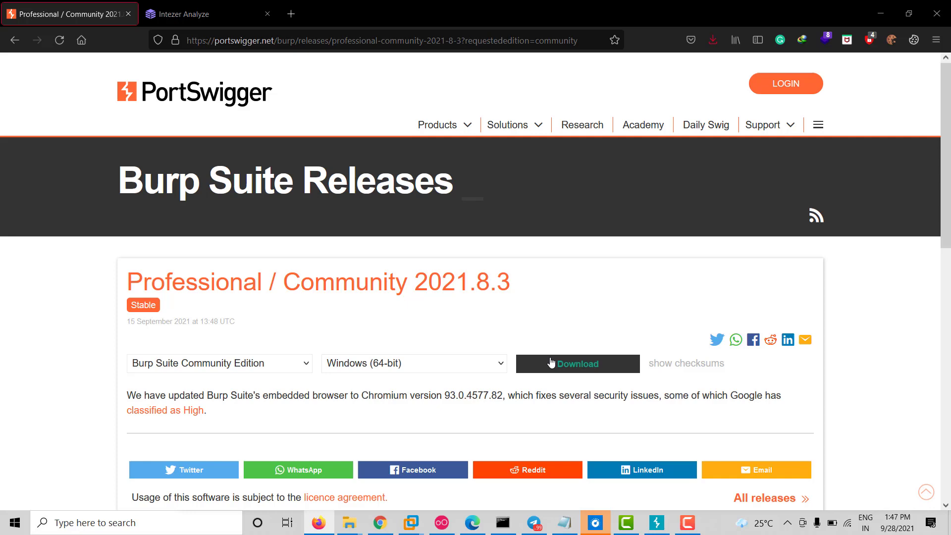
left_click(577, 364)
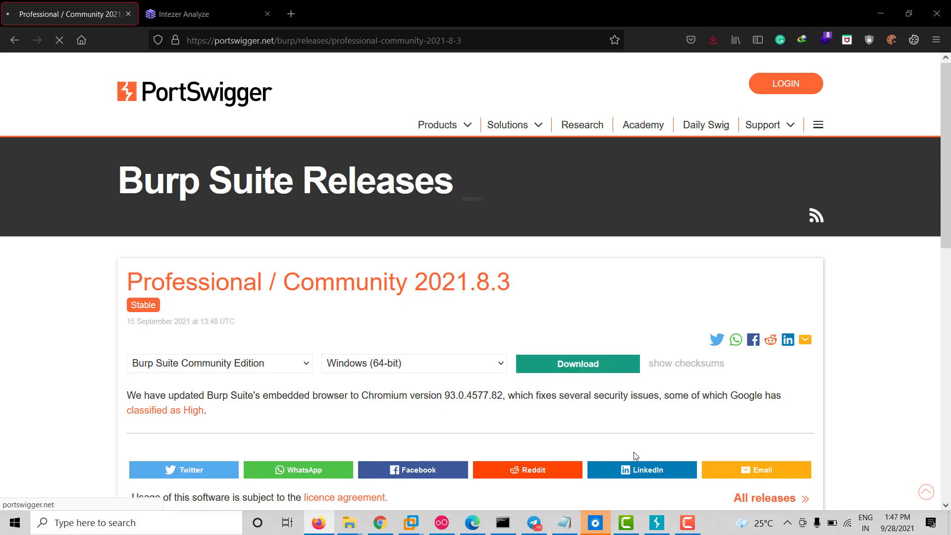
left_click(576, 364)
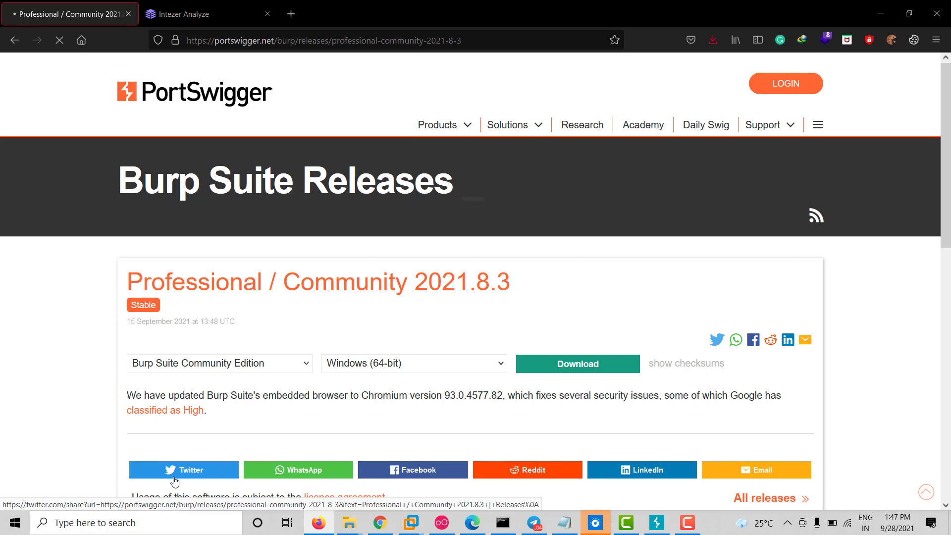
left_click(577, 364)
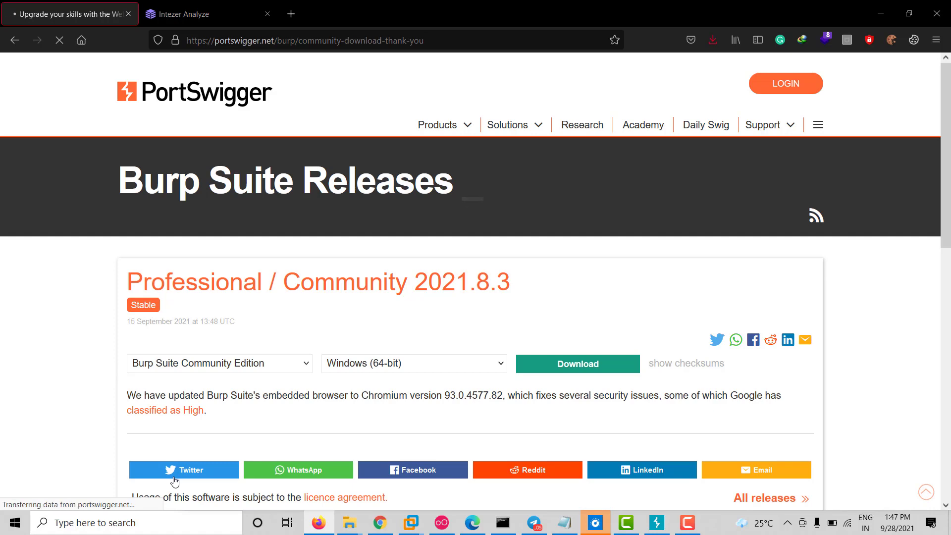
- Clear the proxy HTTP history in Burp, check Intercept, then return to the Dashboard
left_click(655, 523)
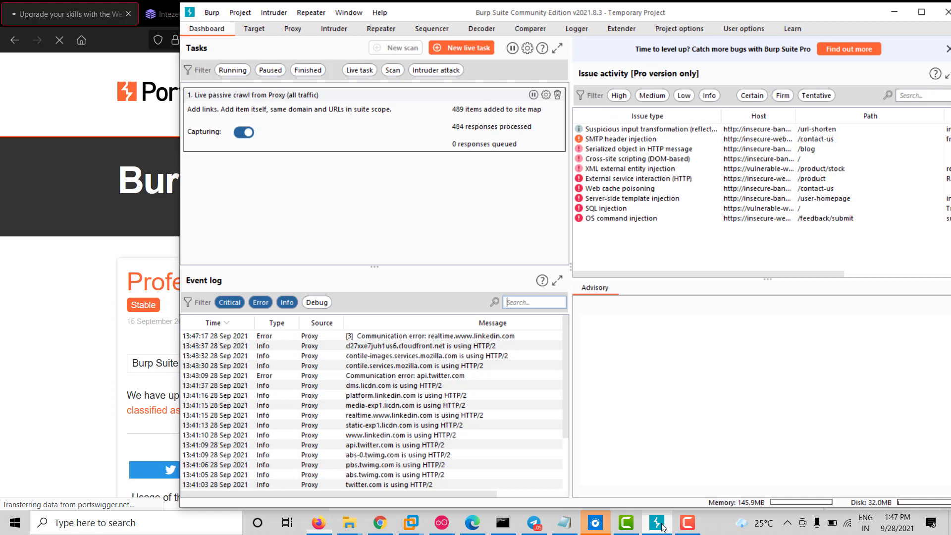
mouse_move(333, 29)
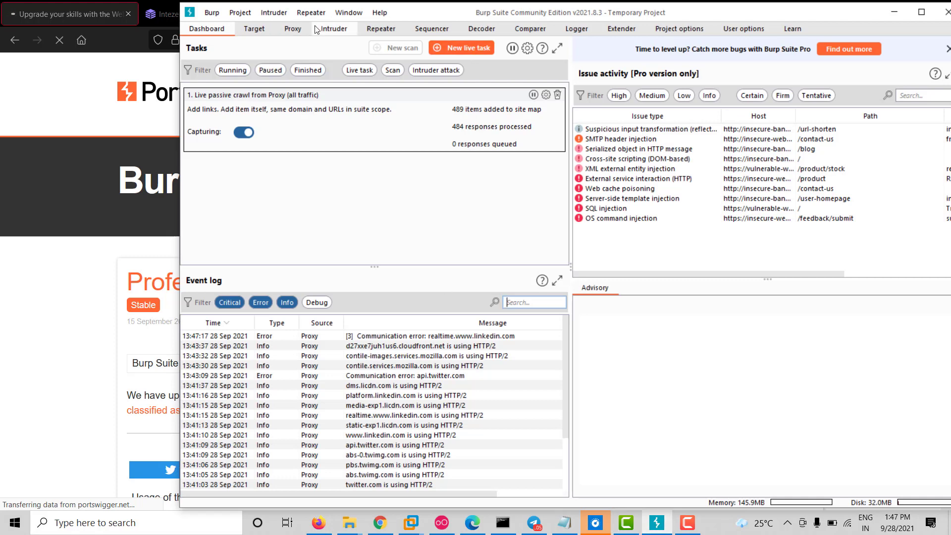
left_click(292, 28)
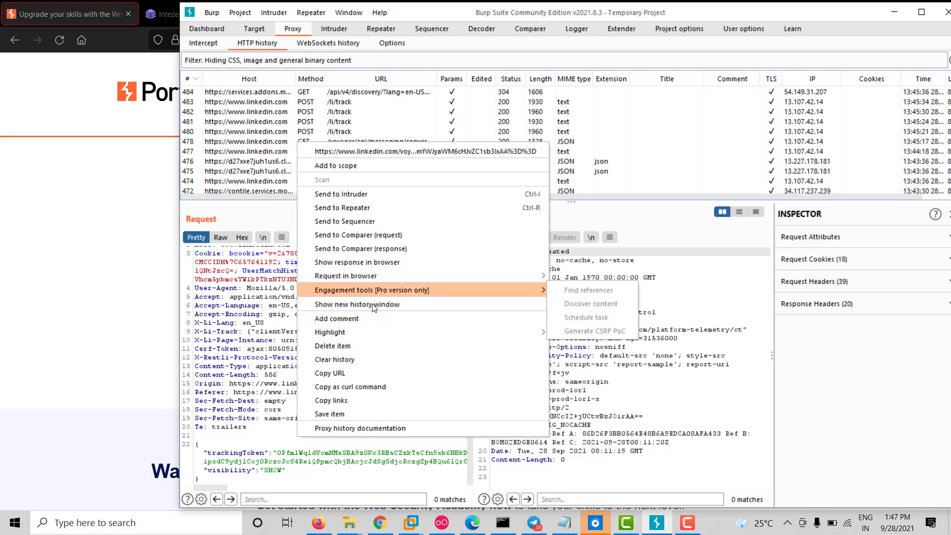
left_click(334, 359)
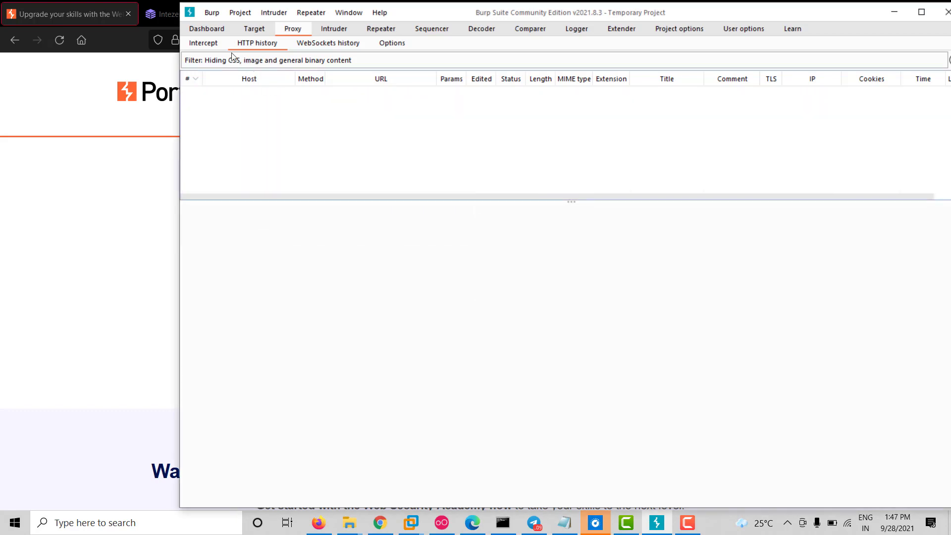
left_click(203, 42)
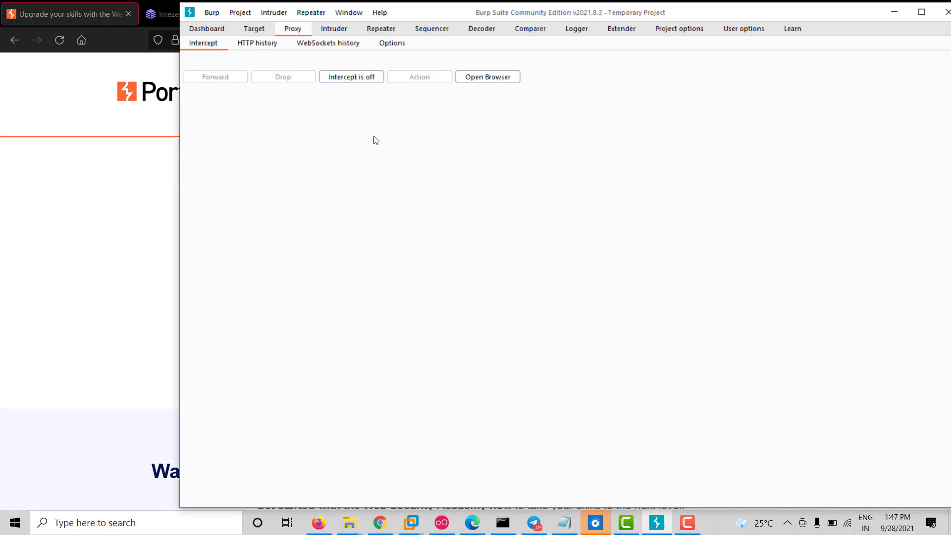
left_click(206, 29)
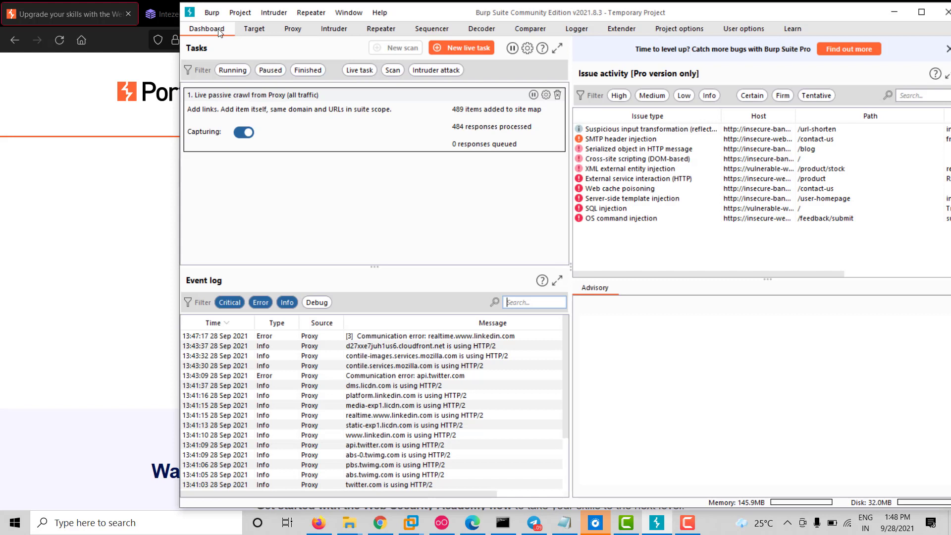
mouse_move(326, 129)
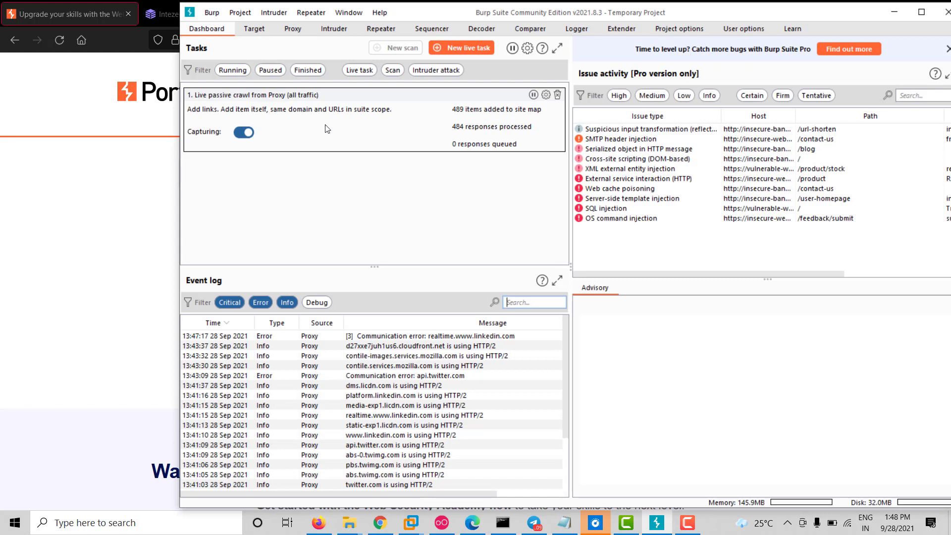
mouse_move(232, 44)
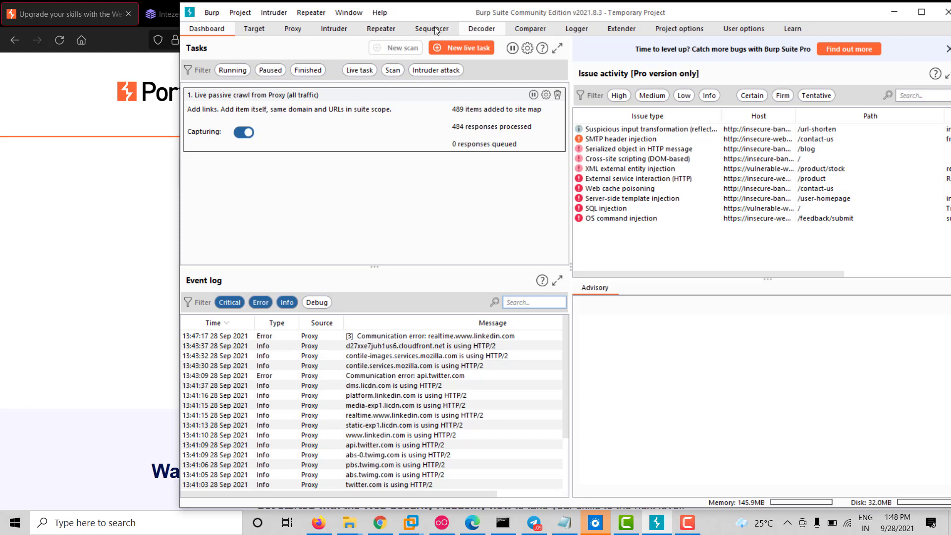
mouse_move(294, 29)
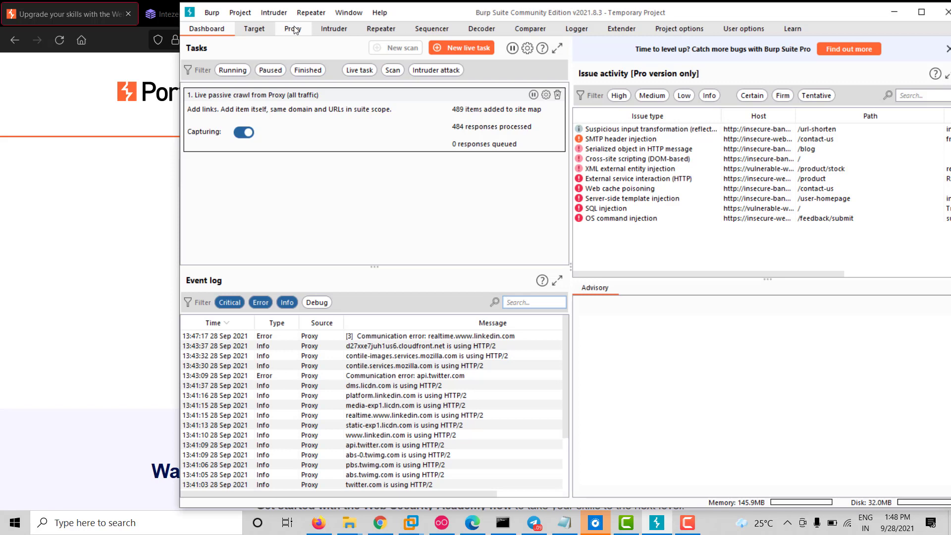
- Show Proxy Options with the 127.0.0.1:8080 listener running
left_click(293, 29)
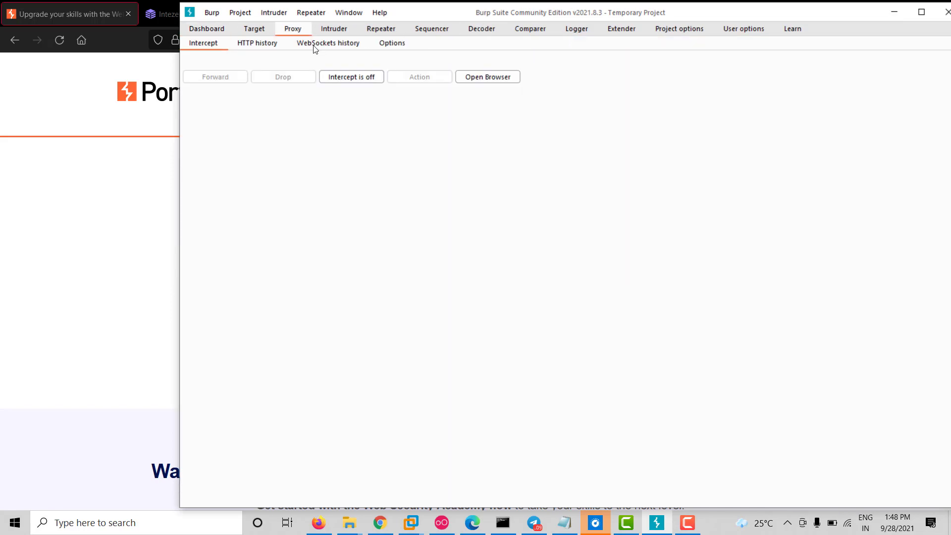
left_click(393, 42)
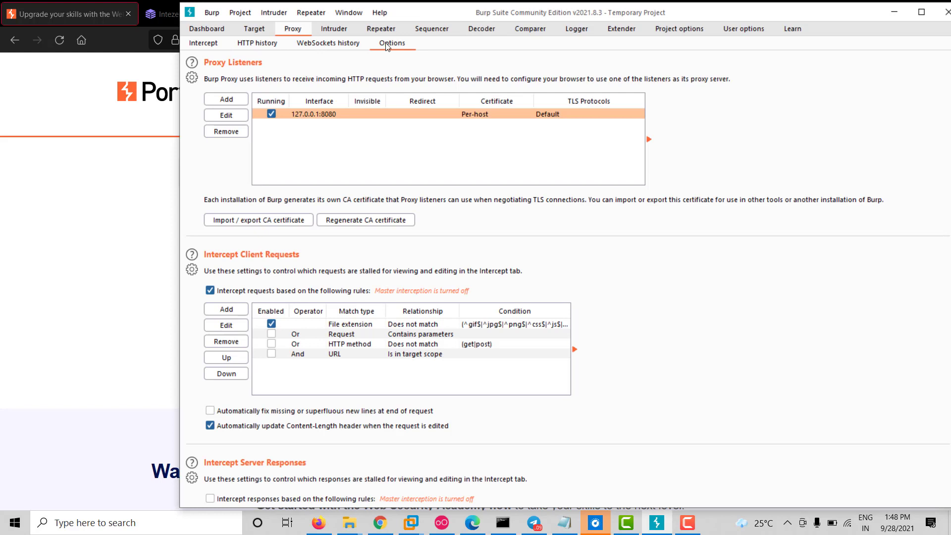
mouse_move(342, 147)
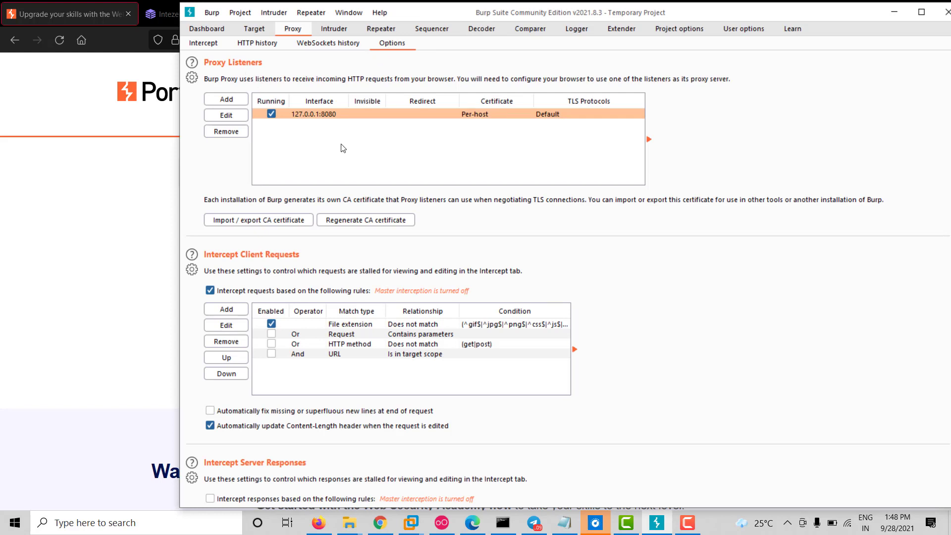
mouse_move(326, 119)
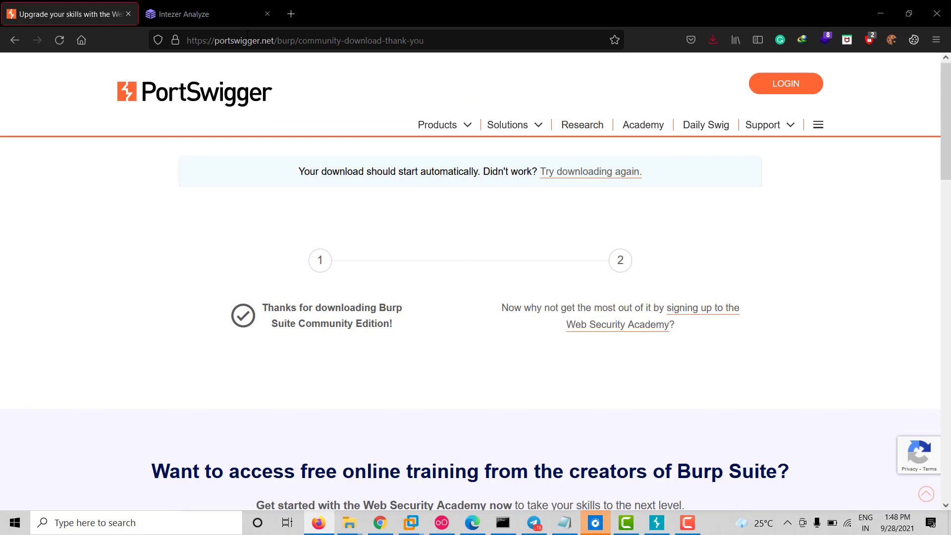
mouse_move(379, 4)
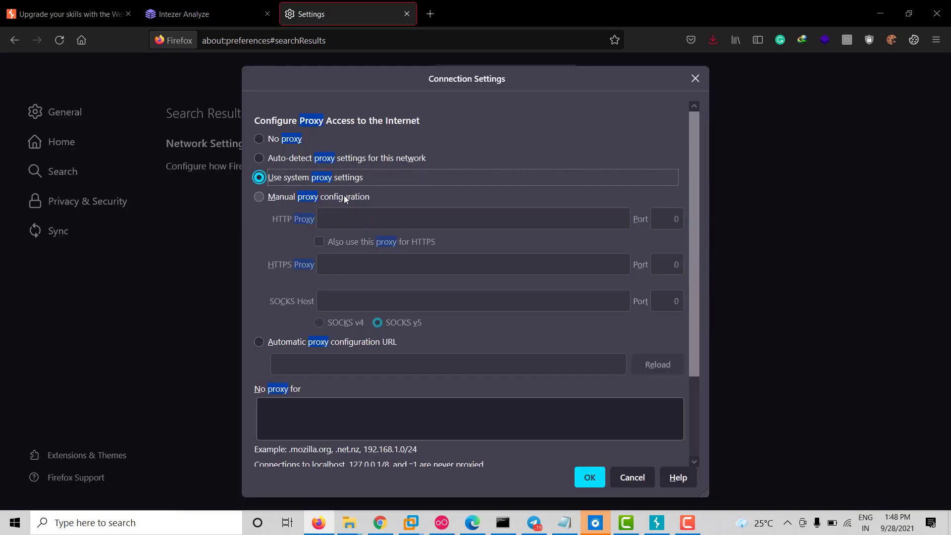
- Try Manual proxy configuration, revert to Use system proxy settings, and close the dialog
left_click(259, 196)
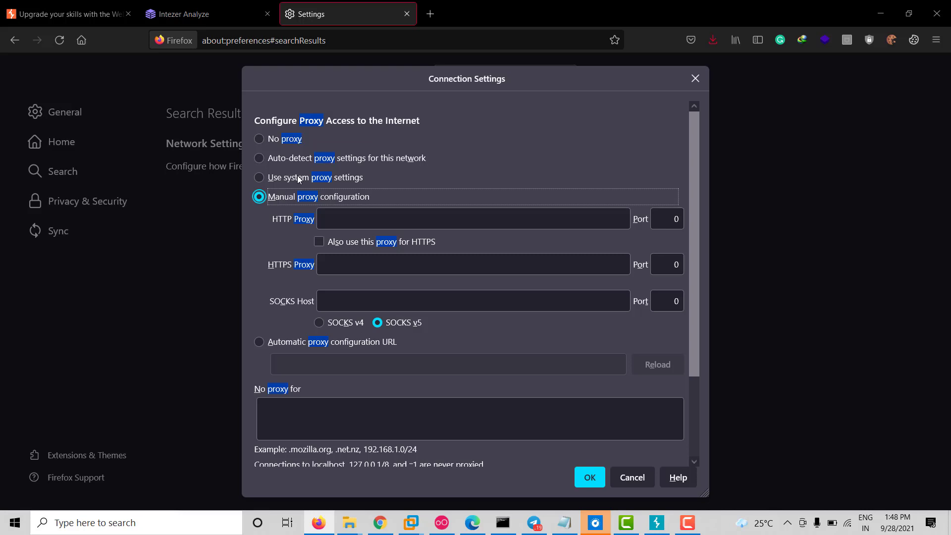
left_click(258, 178)
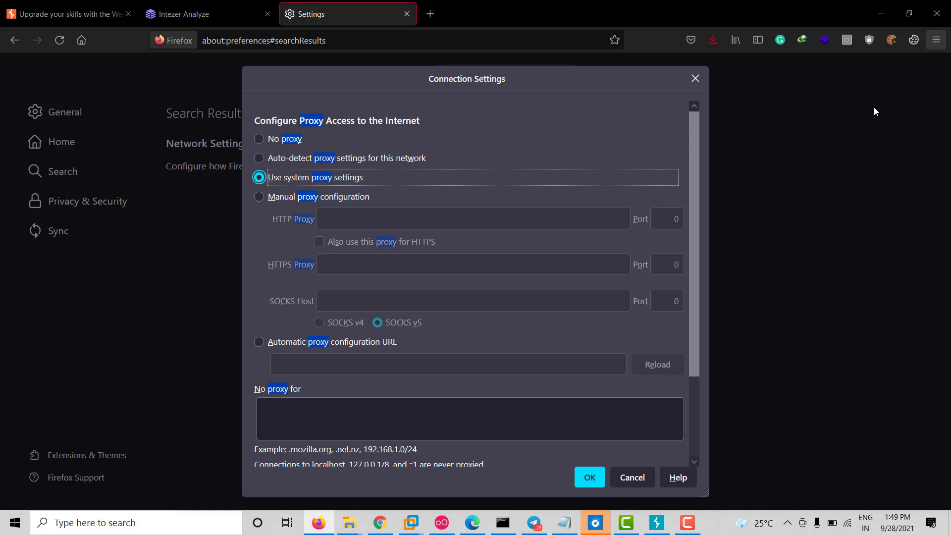
left_click(936, 39)
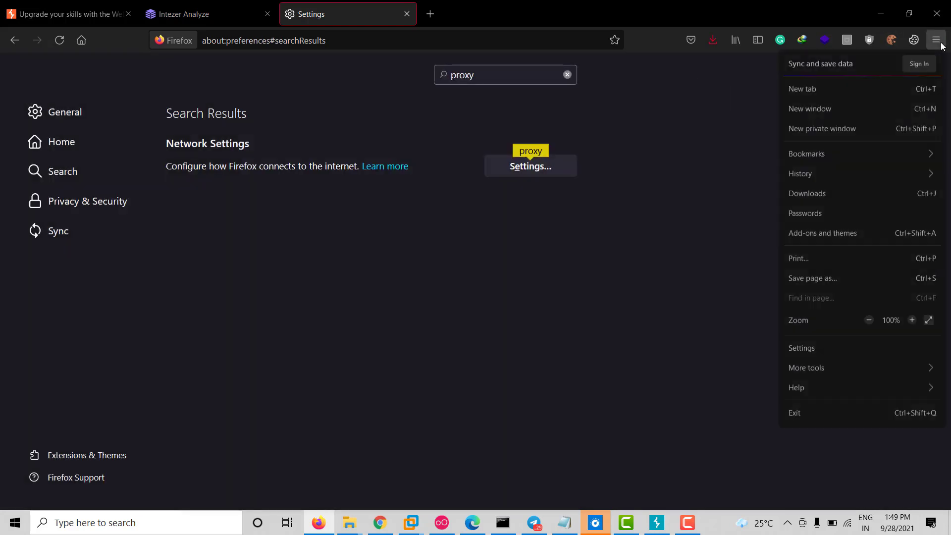
- Search the Firefox add-ons site for 'foxy proxy'
left_click(822, 233)
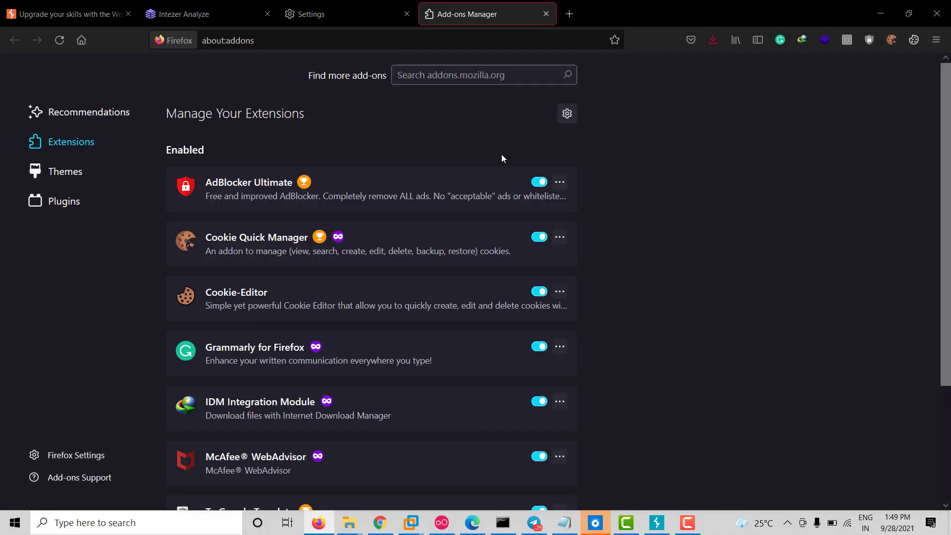
left_click(483, 74)
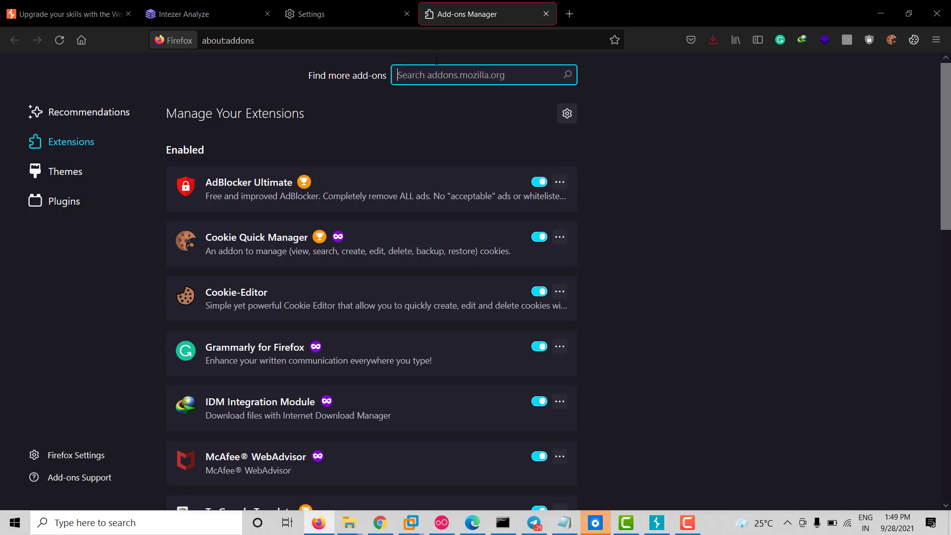
type("foxy")
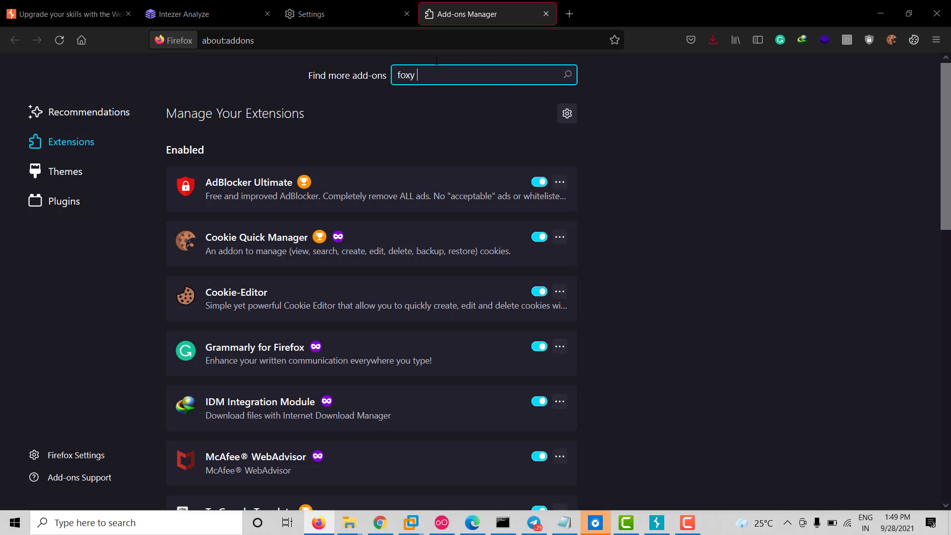
type("pro")
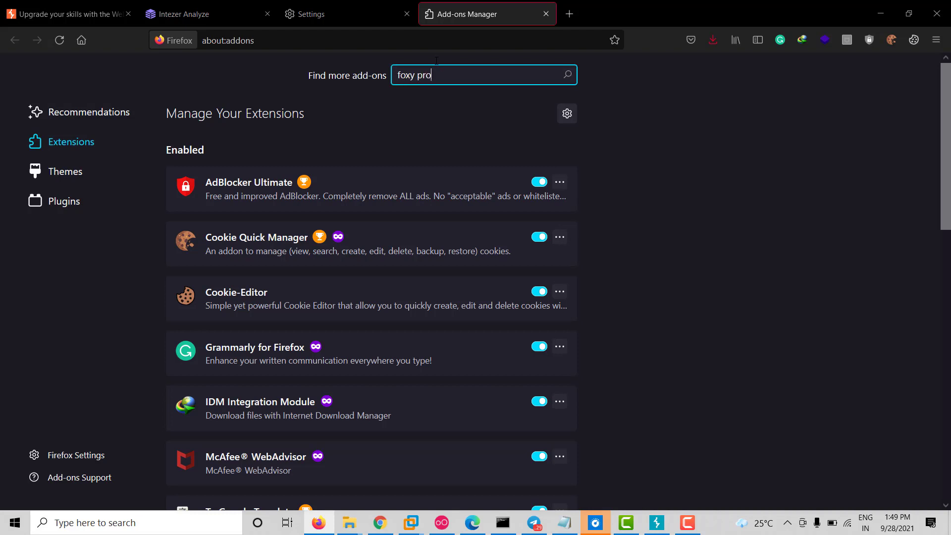
key("enter")
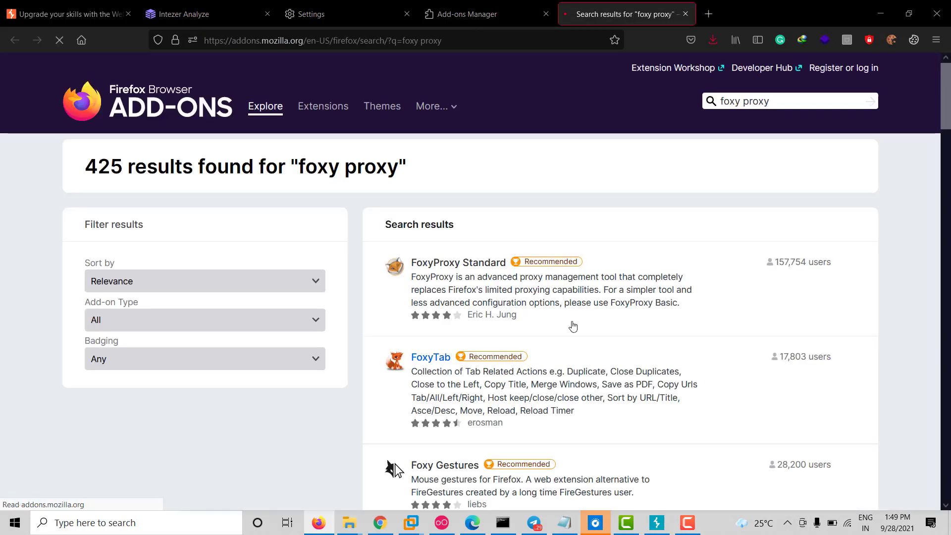
- Install FoxyProxy Standard and open its toolbar menu
left_click(458, 262)
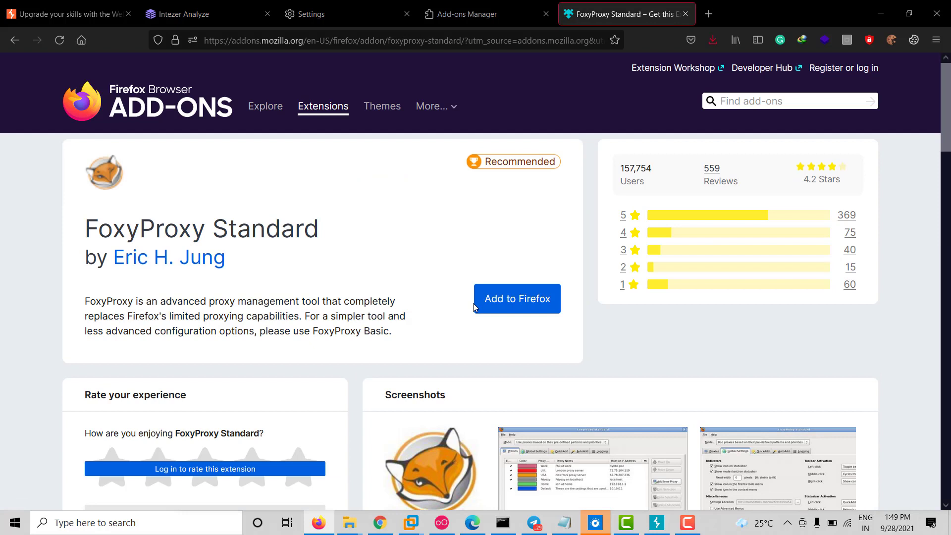
left_click(516, 298)
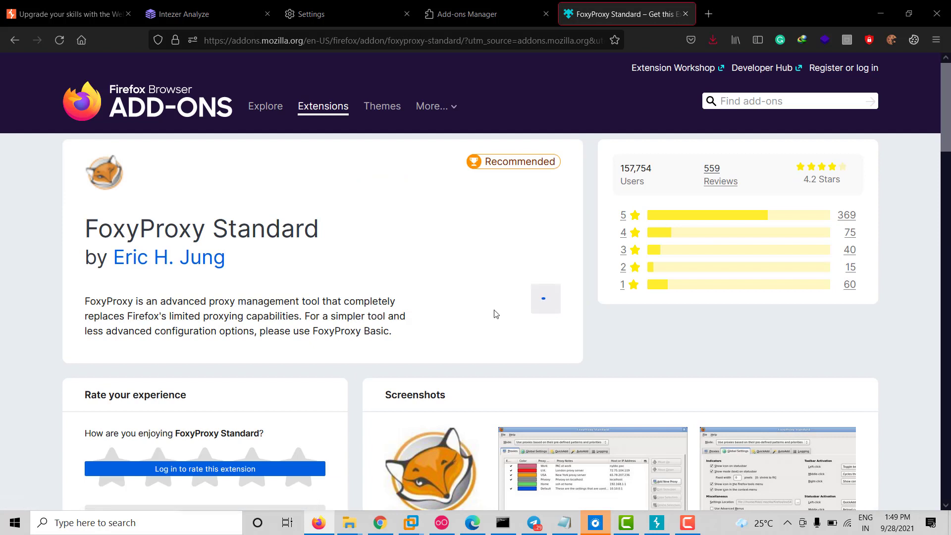
mouse_move(623, 290)
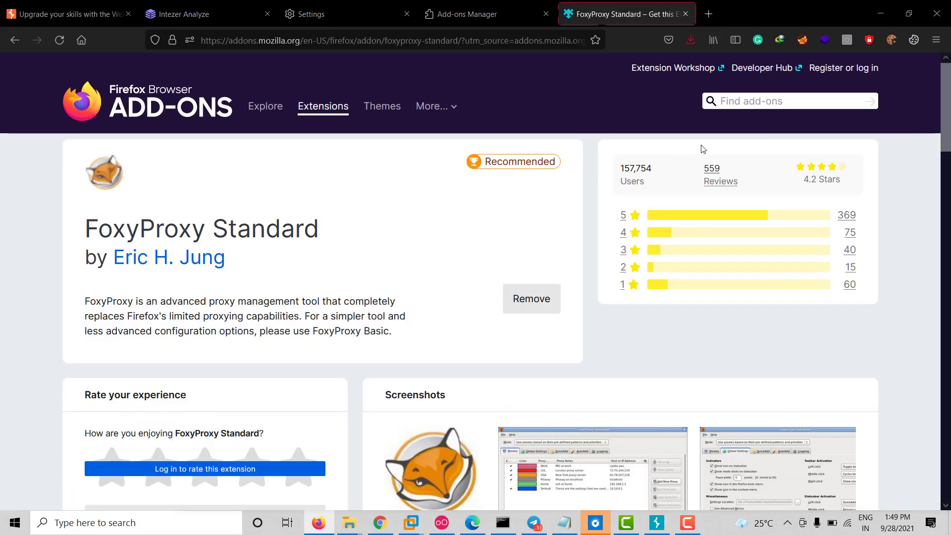
left_click(801, 40)
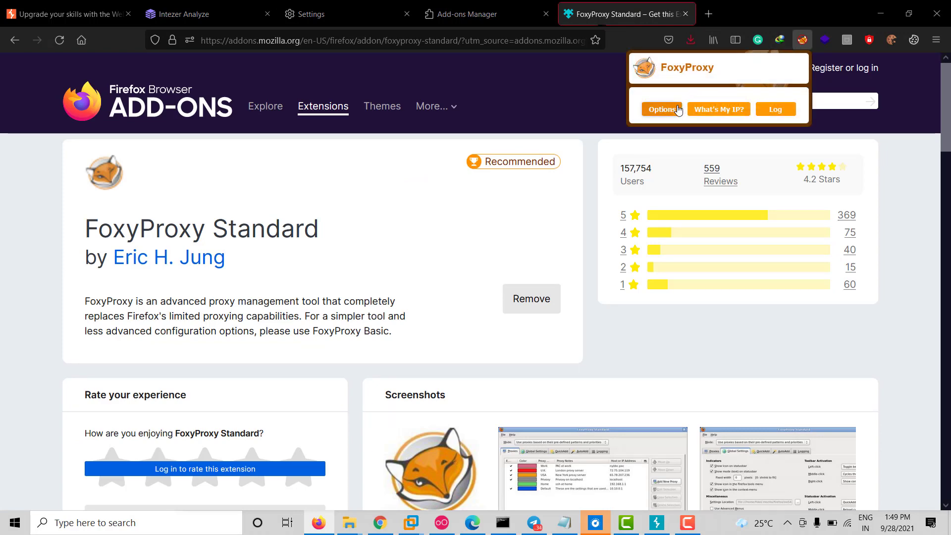
- Add a red FoxyProxy entry named BURP for 127.0.0.1 port 8080 and save it
left_click(661, 109)
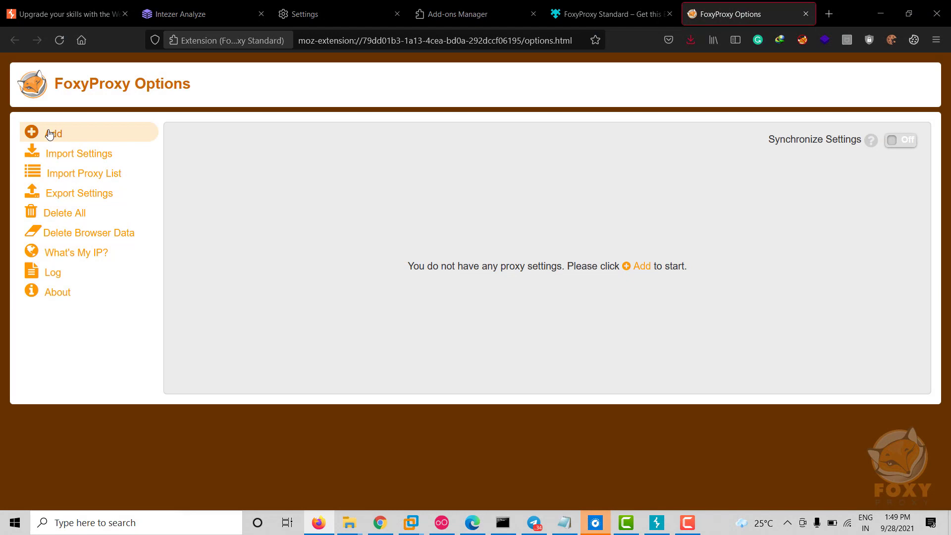
left_click(49, 133)
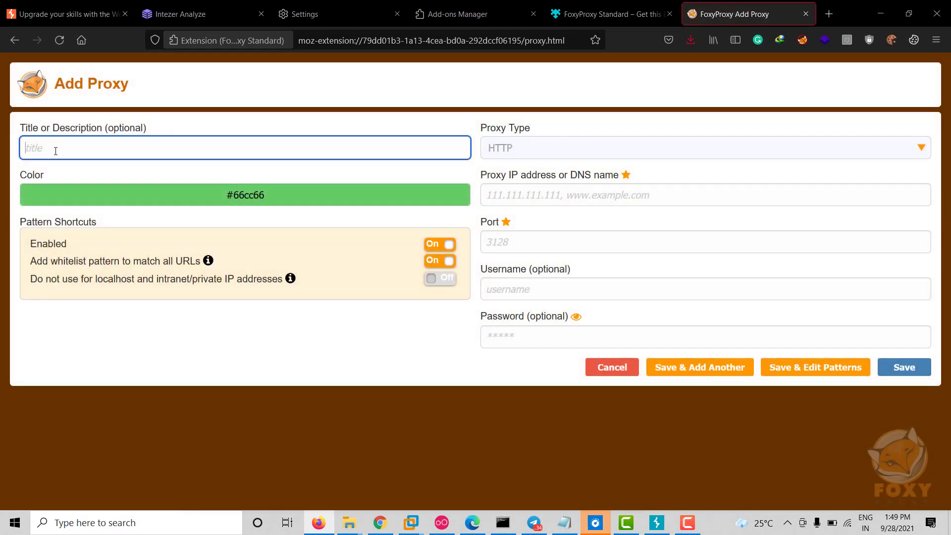
type("BURP")
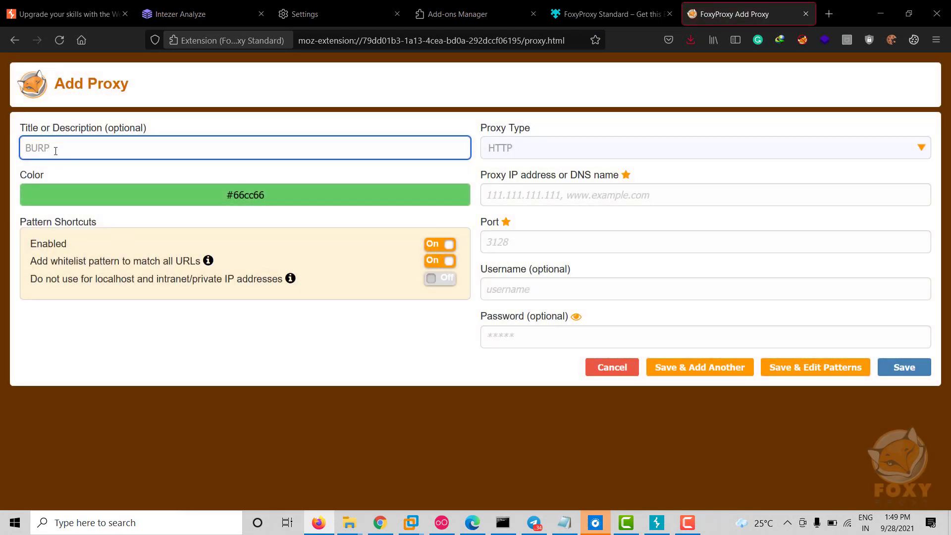
left_click(703, 195)
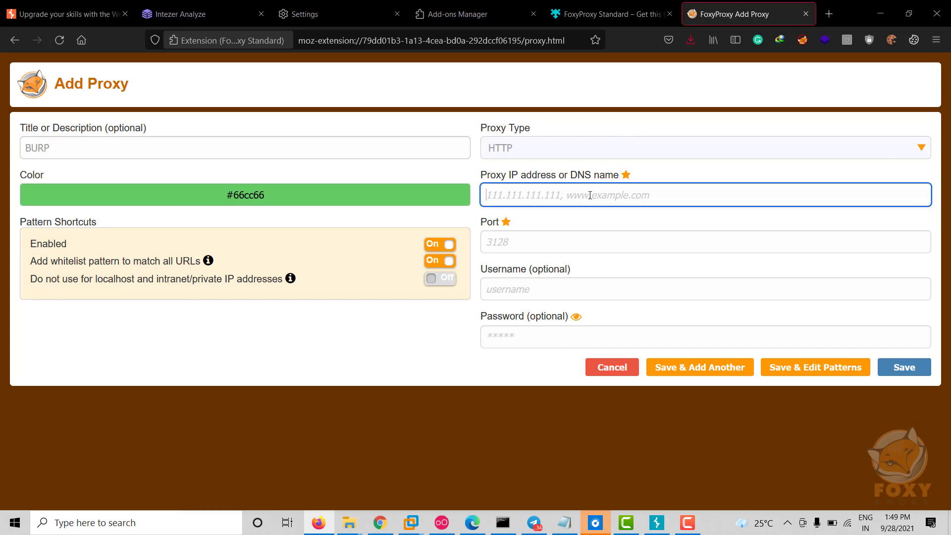
left_click(655, 522)
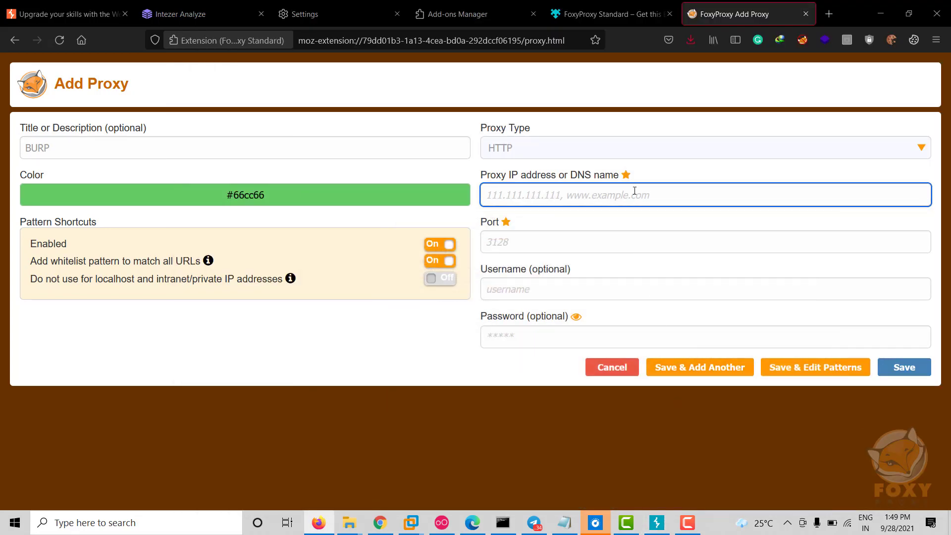
type("127.0.0.1")
left_click(705, 242)
type("8")
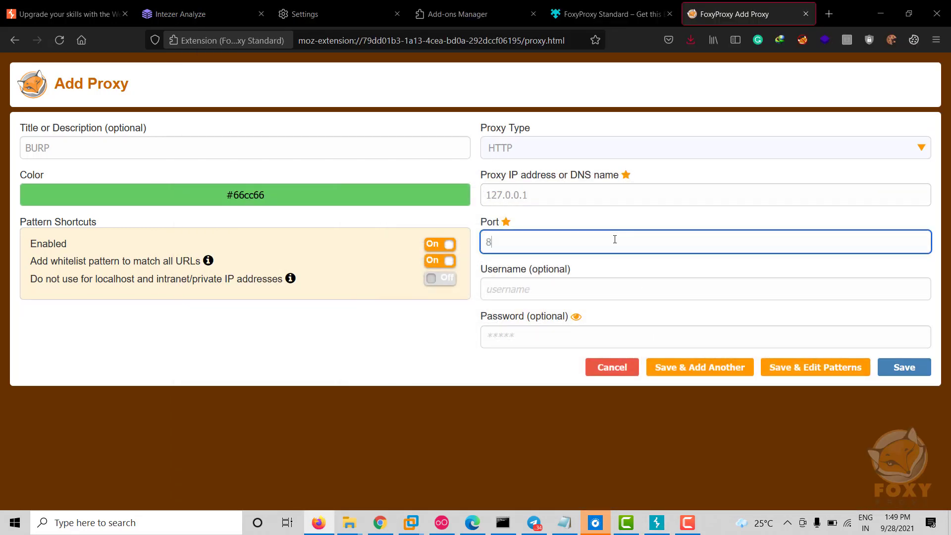
type("080")
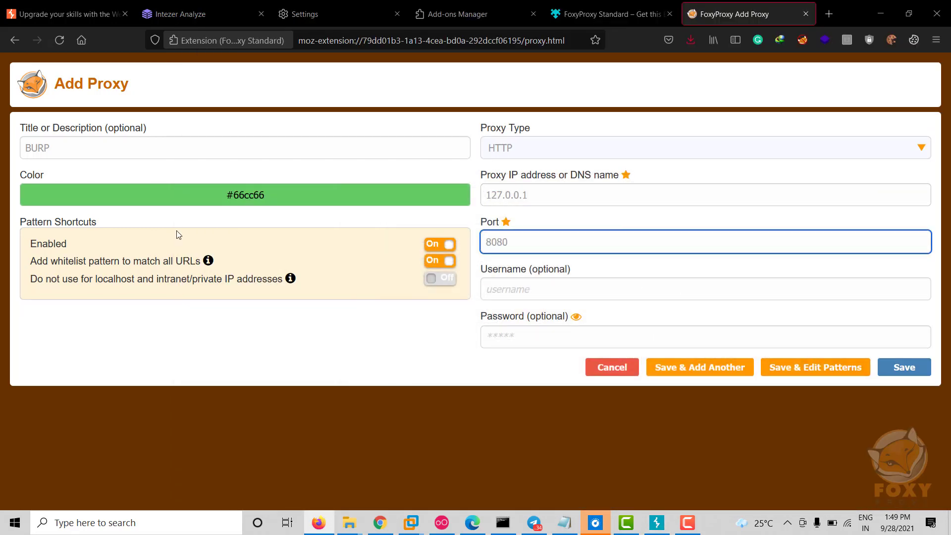
left_click(244, 195)
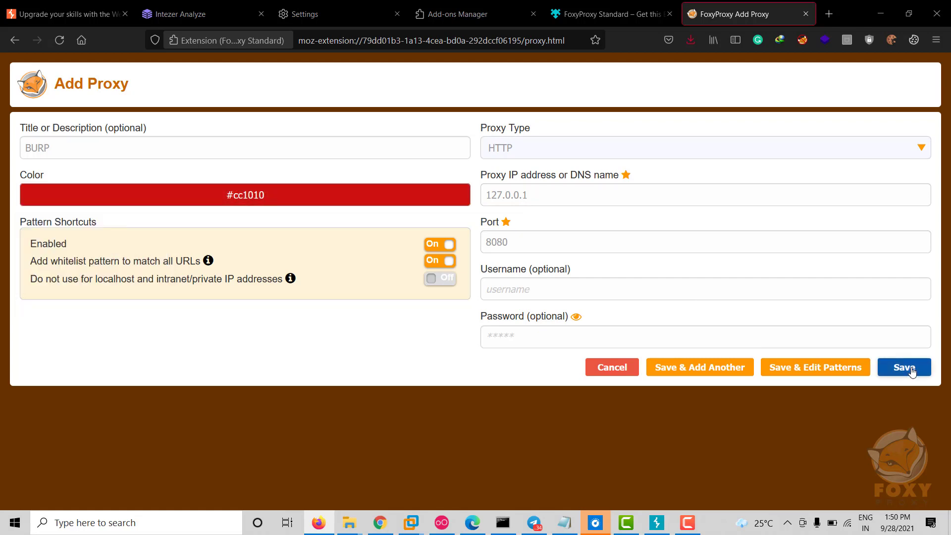
left_click(904, 366)
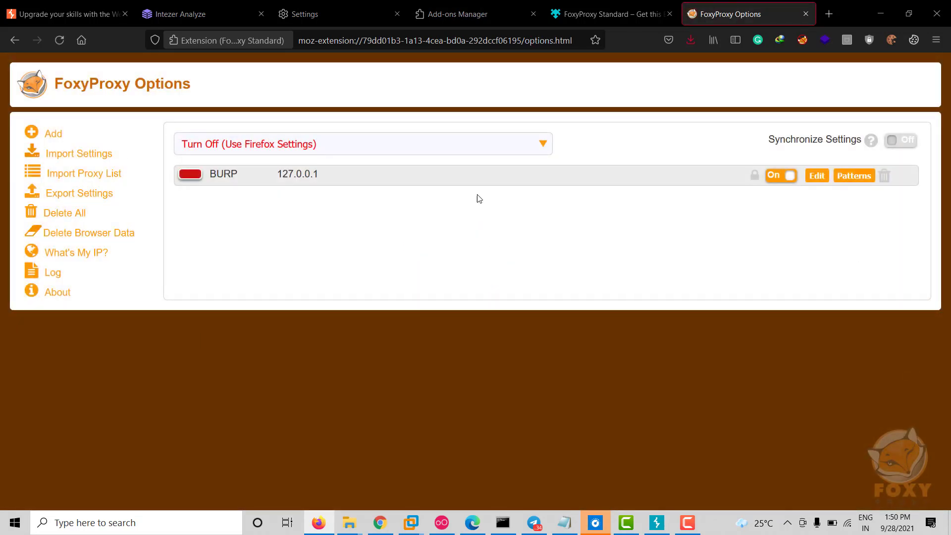
- Select BURP as the active proxy from the toolbar popup and return to Burp
left_click(66, 14)
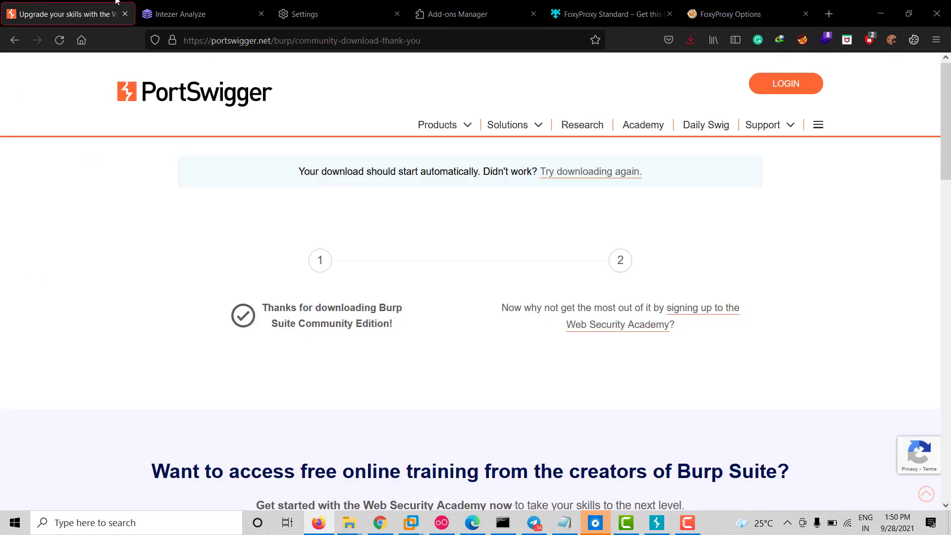
left_click(801, 40)
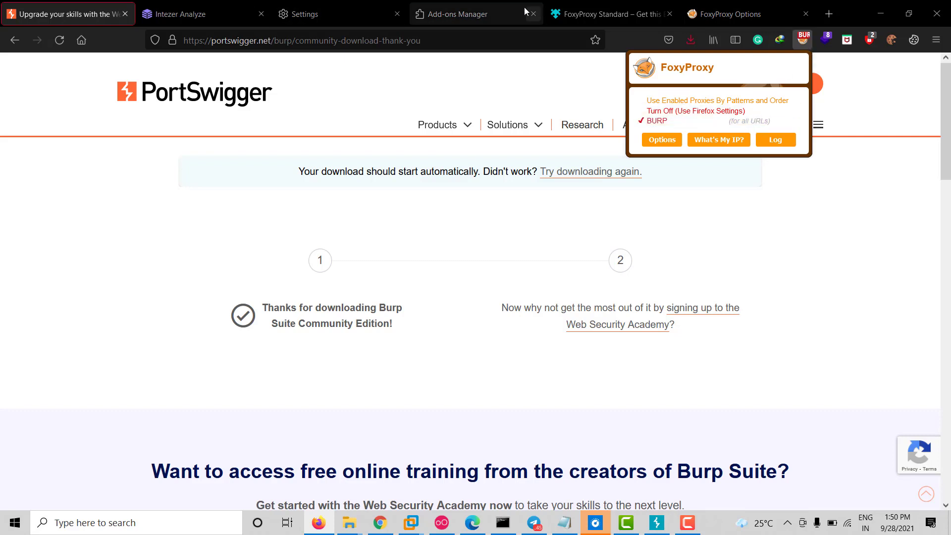
left_click(656, 522)
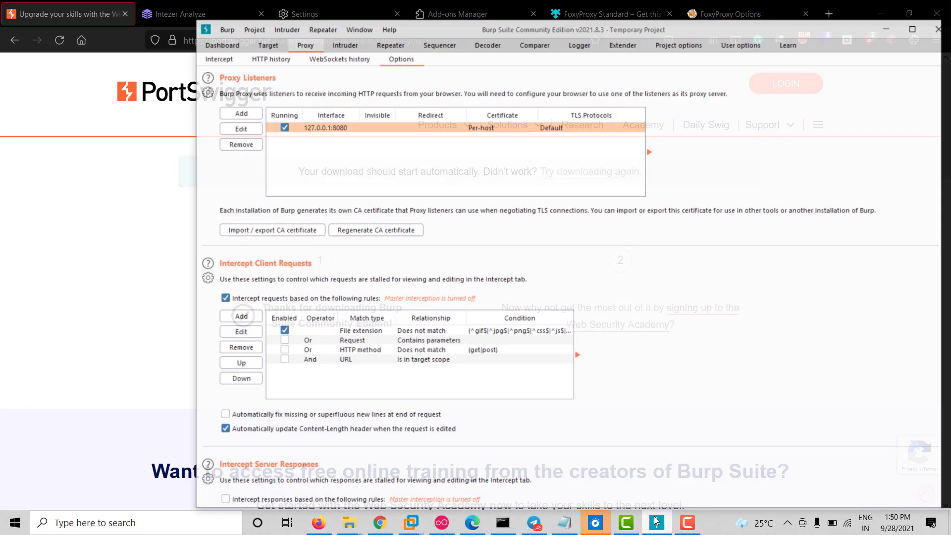
- View the intercepted Firefox request to detectportal.firefox.com
left_click(219, 59)
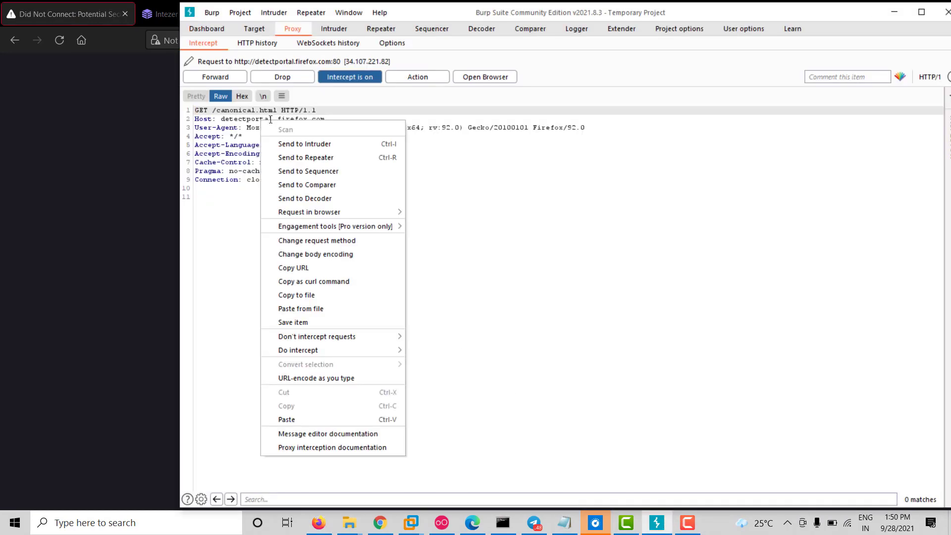
mouse_move(308, 172)
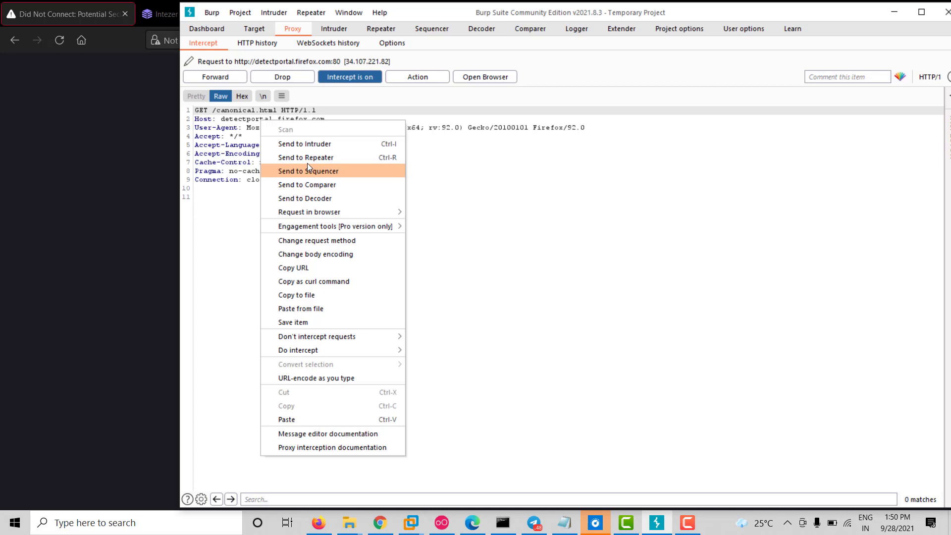
mouse_move(306, 157)
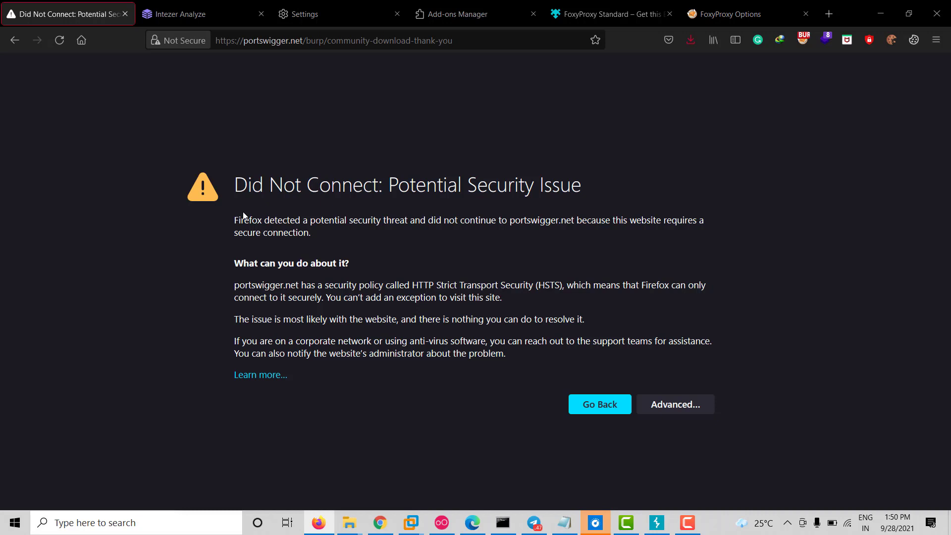
mouse_move(236, 209)
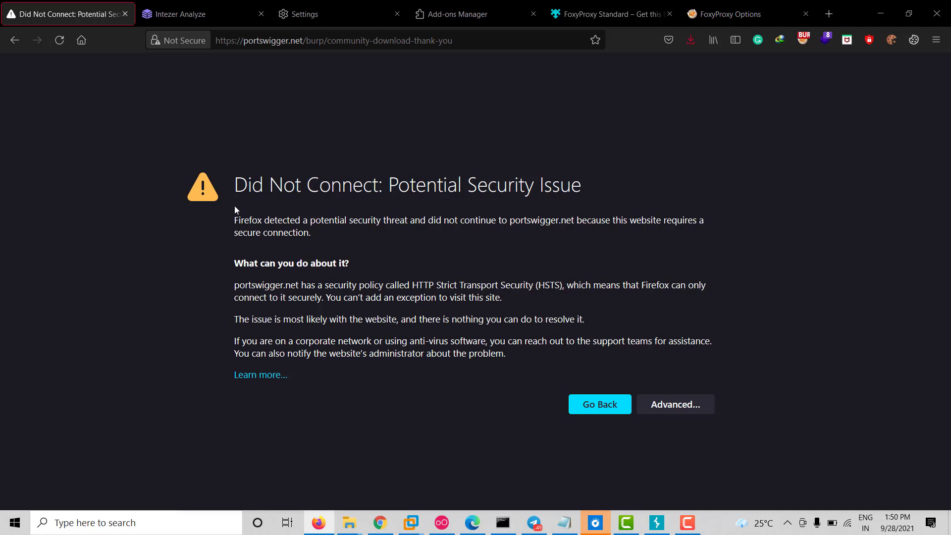
mouse_move(334, 239)
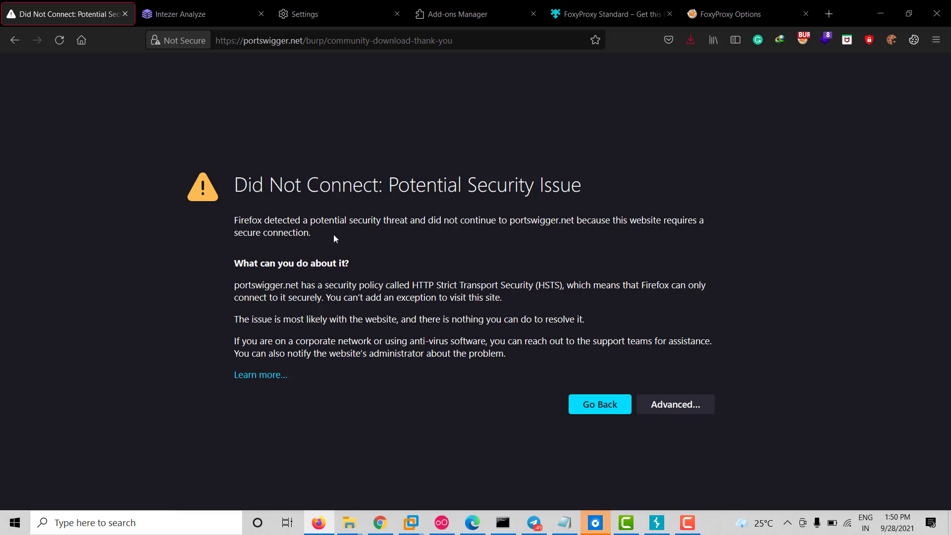
- Reveal the SEC_ERROR_UNKNOWN_ISSUER details on the portswigger.net error page, then open a new tab
left_click_drag(303, 220, 309, 232)
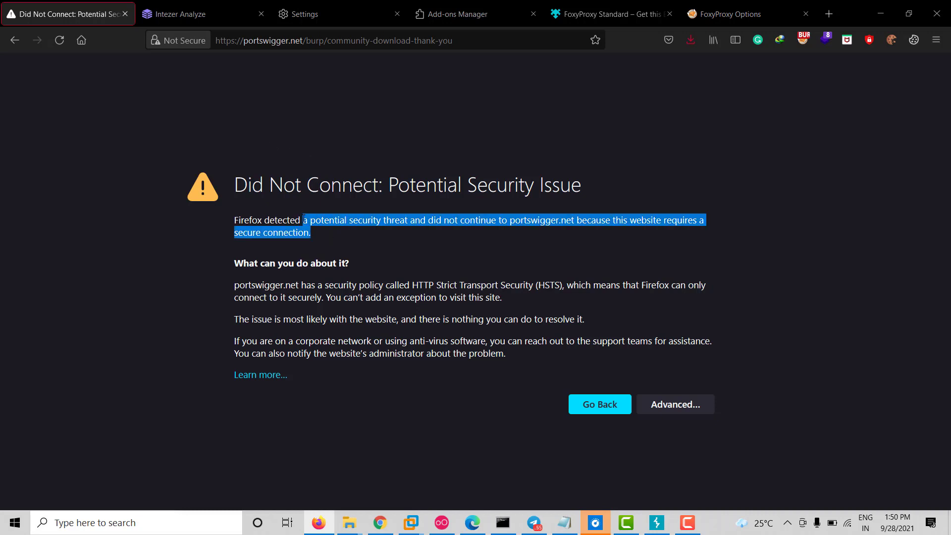
left_click(367, 242)
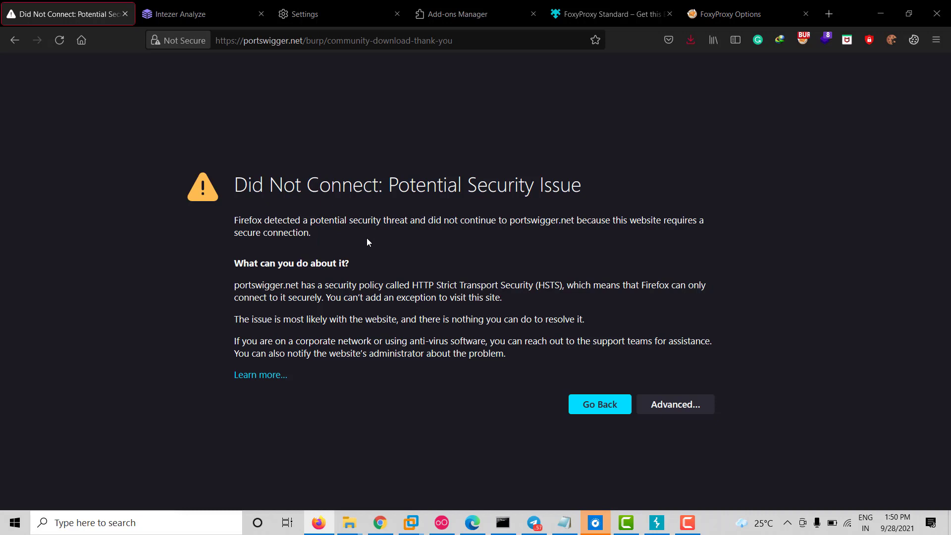
mouse_move(656, 522)
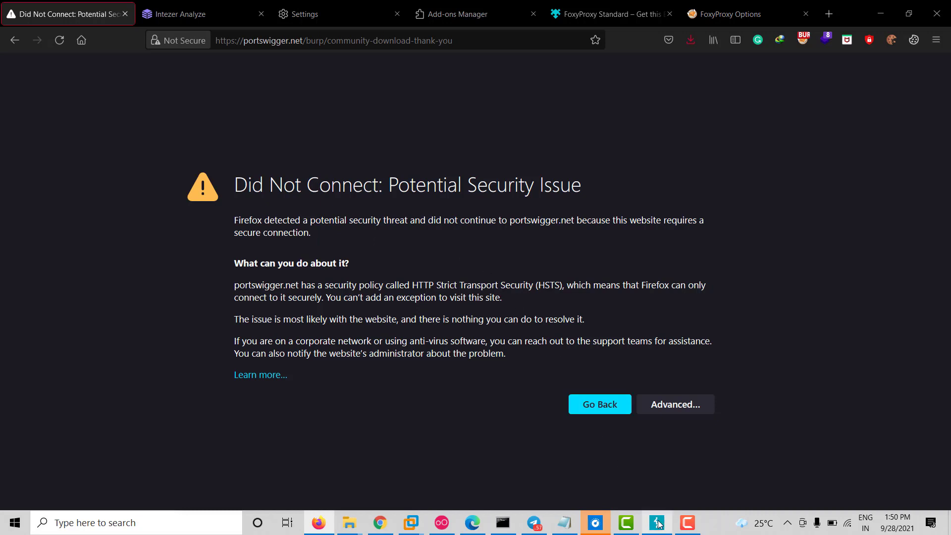
left_click(655, 522)
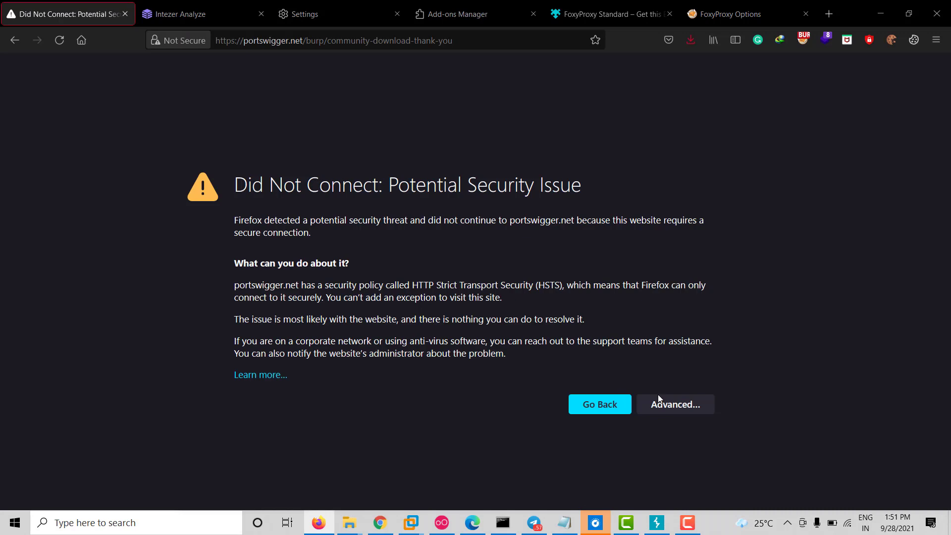
left_click(673, 404)
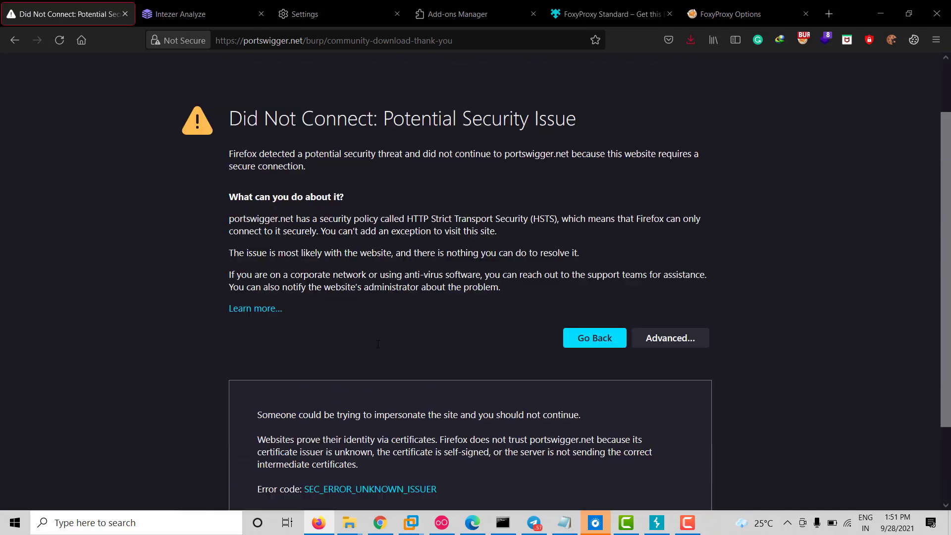
scroll("down", 3)
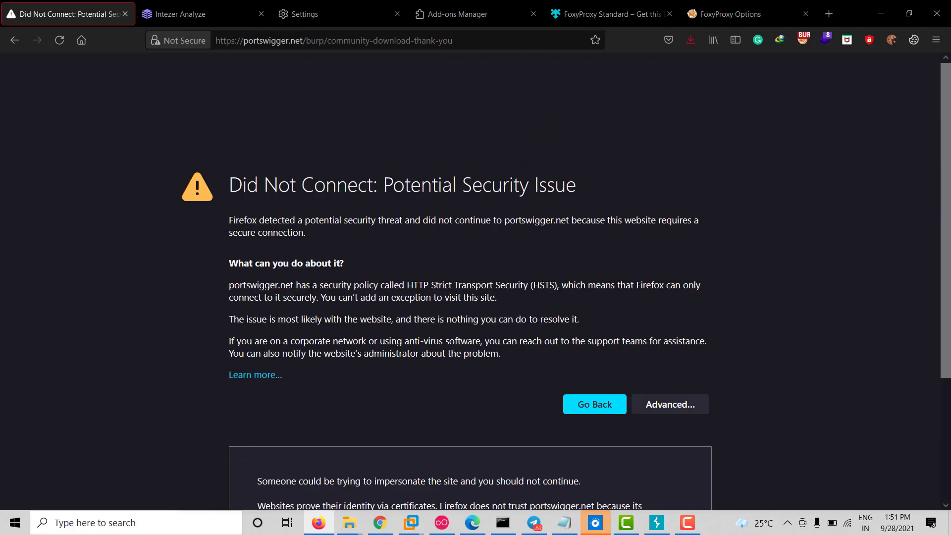
mouse_move(511, 311)
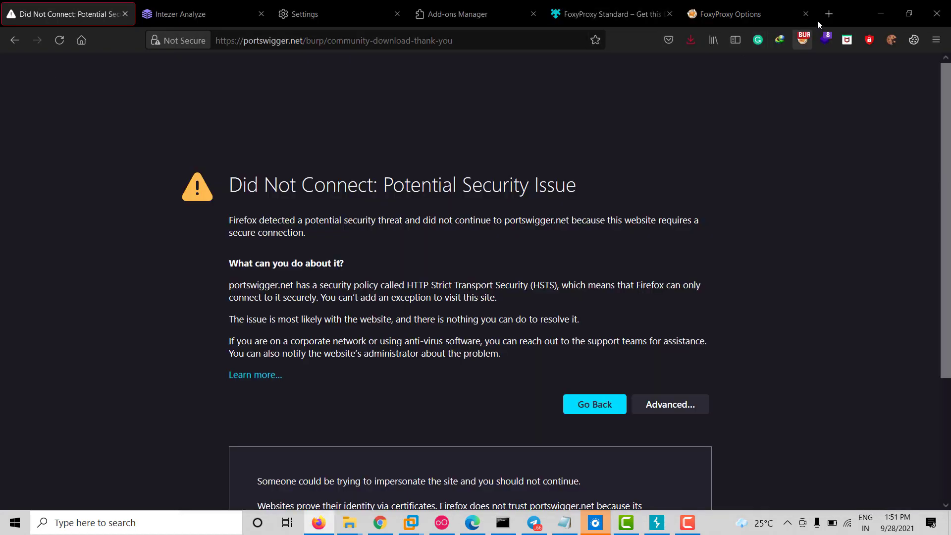
left_click(828, 13)
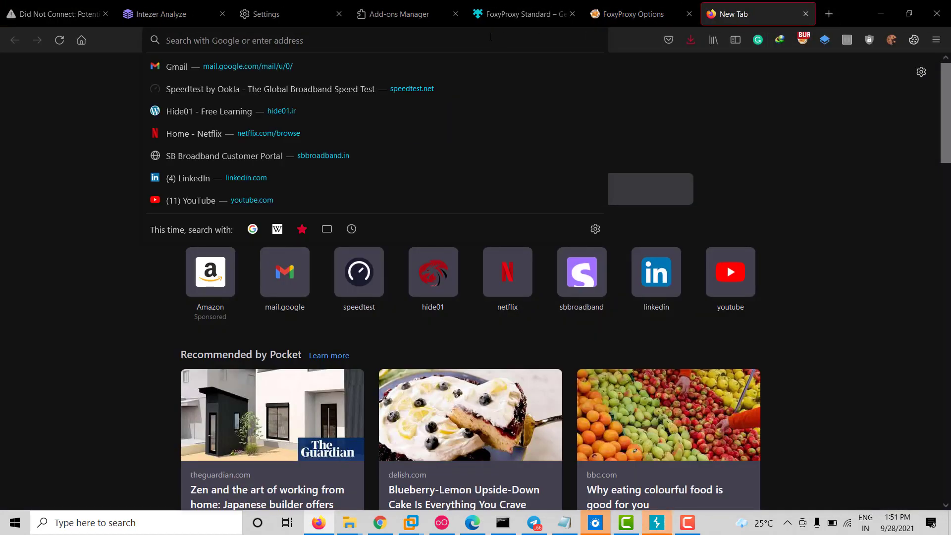
type("http:")
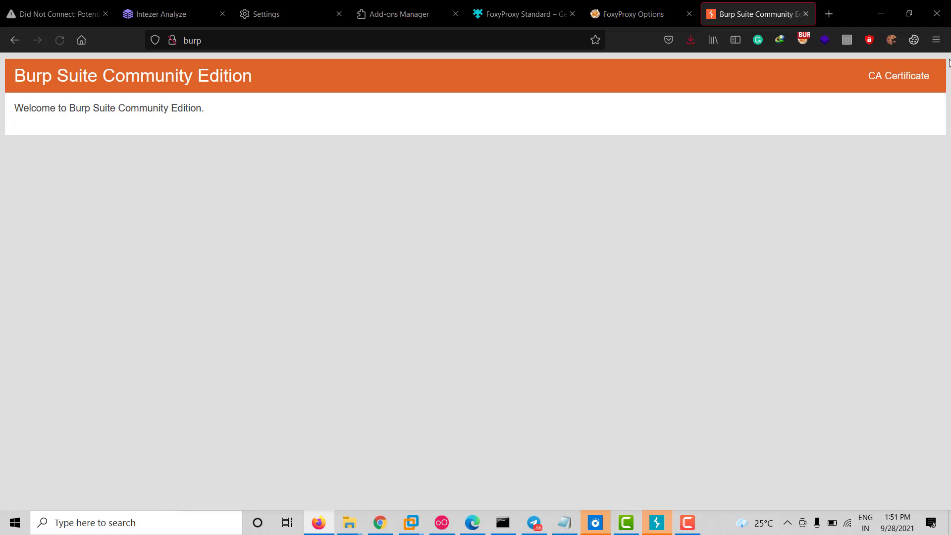
left_click(898, 76)
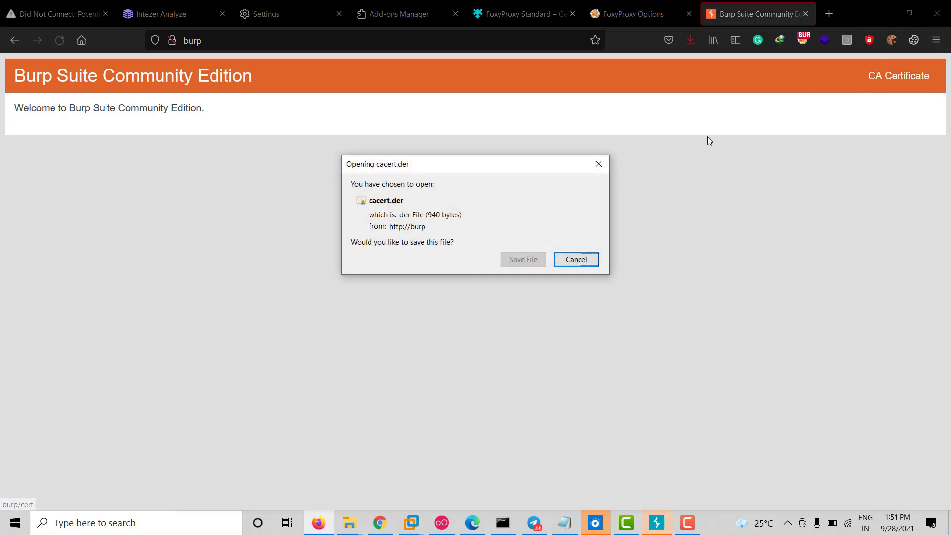
left_click(575, 258)
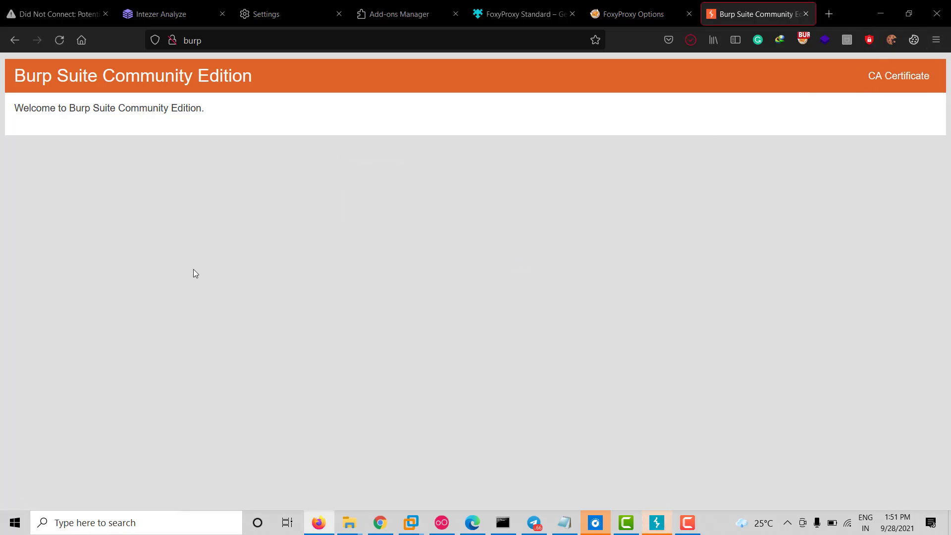
- Import cacert(3) as an authority trusted for websites and email users, then close Settings
left_click(264, 13)
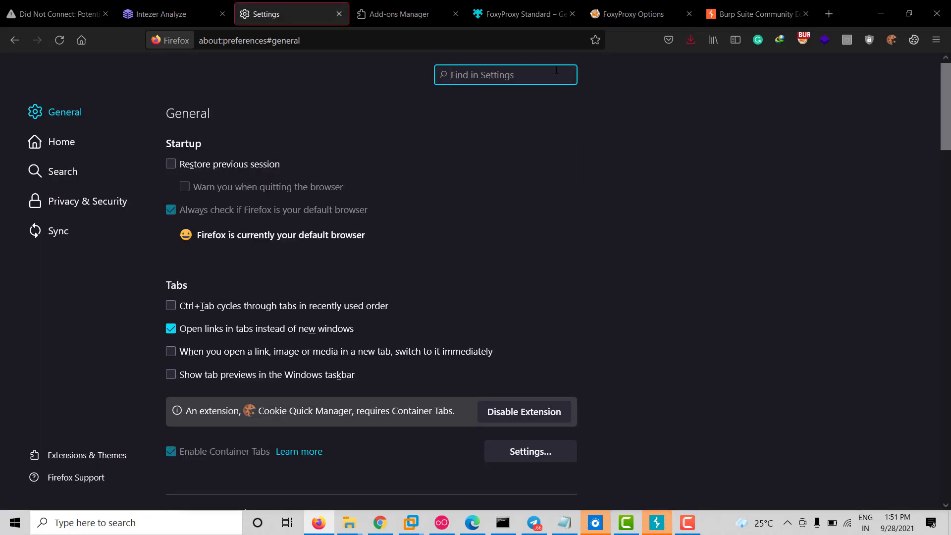
type("cert")
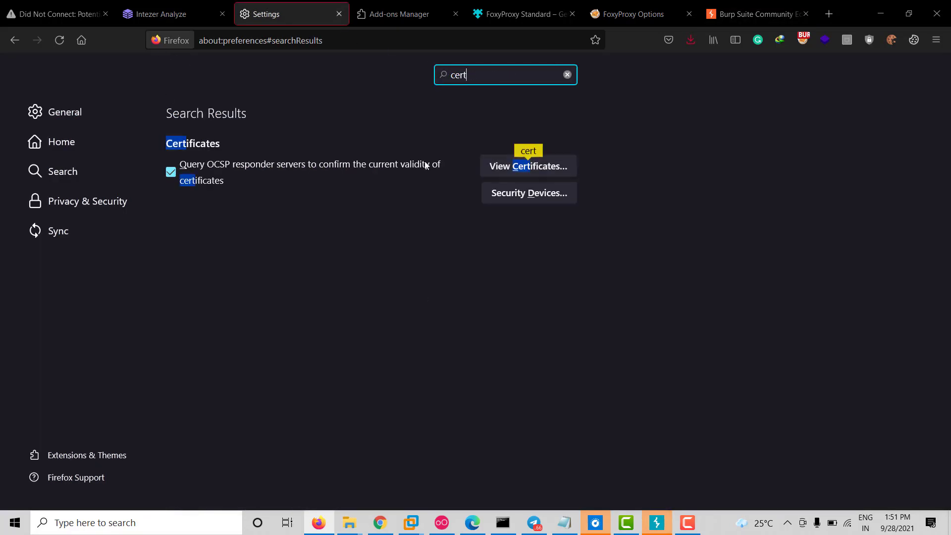
left_click(527, 165)
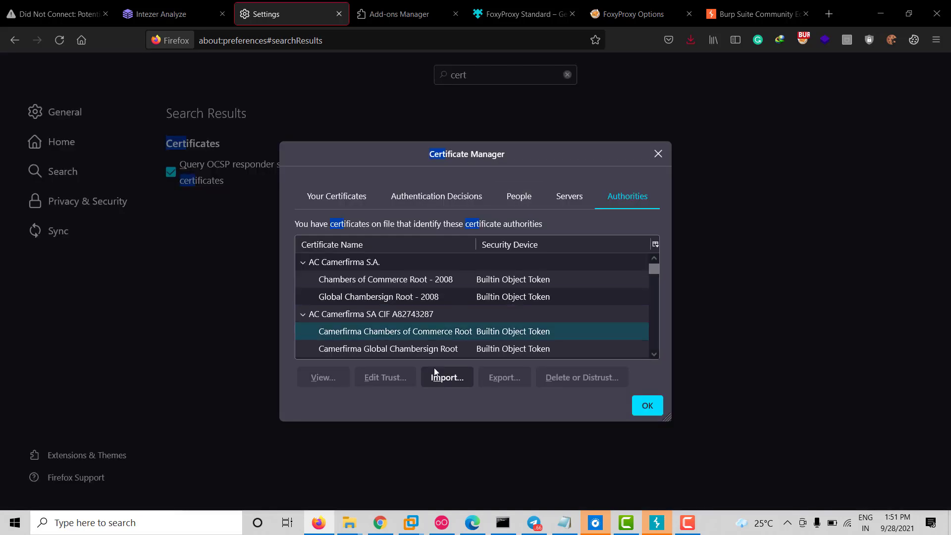
left_click(447, 376)
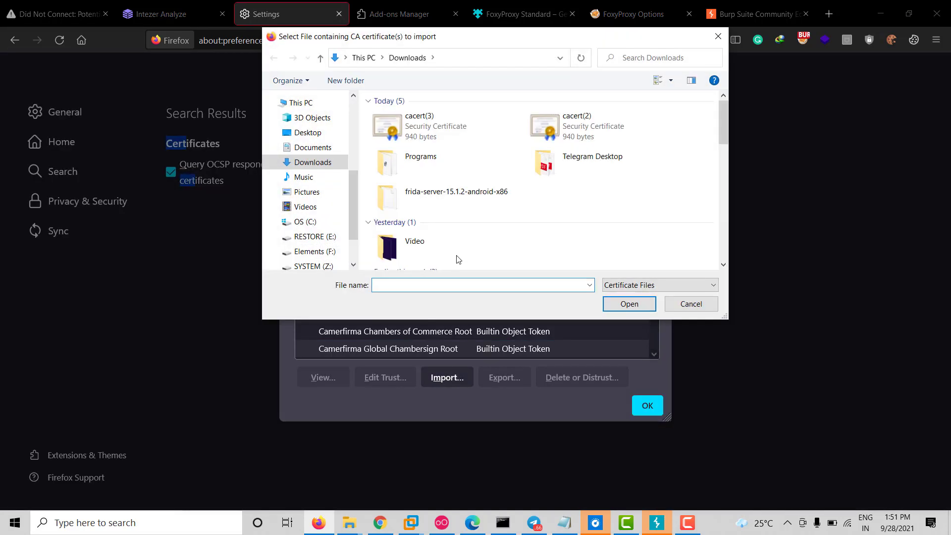
left_click(417, 126)
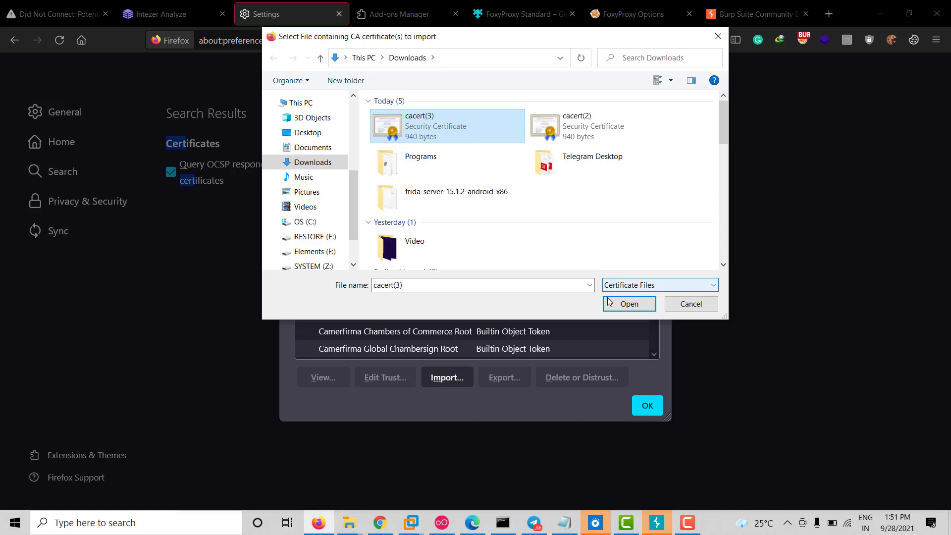
left_click(629, 303)
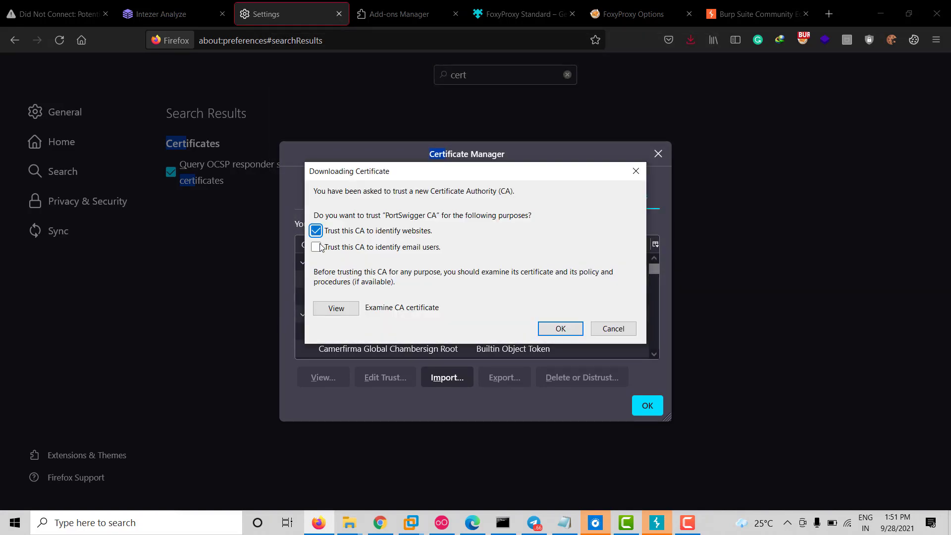
left_click(315, 247)
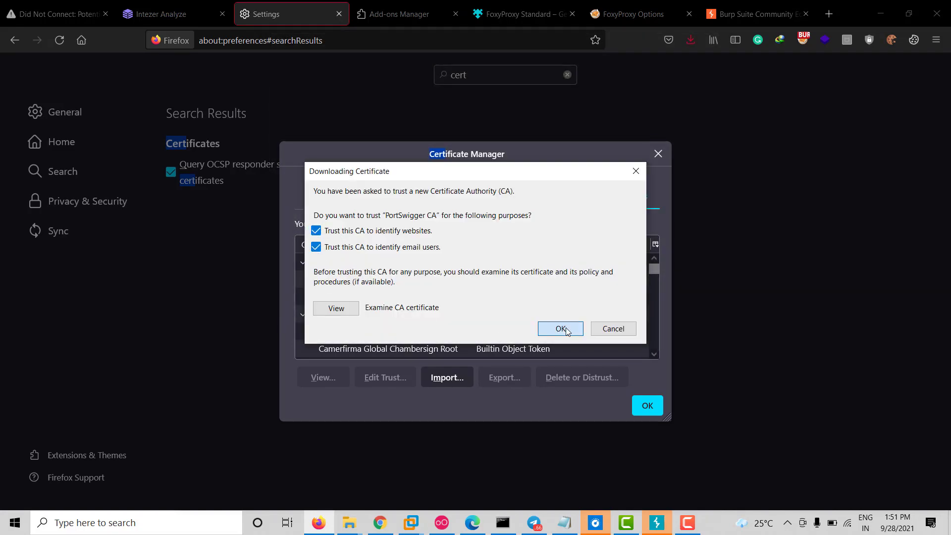
left_click(559, 328)
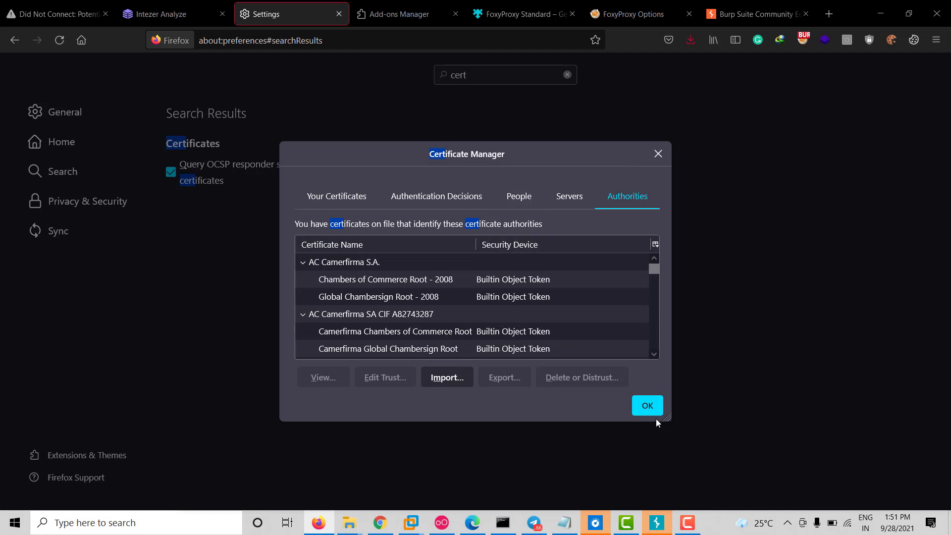
left_click(54, 13)
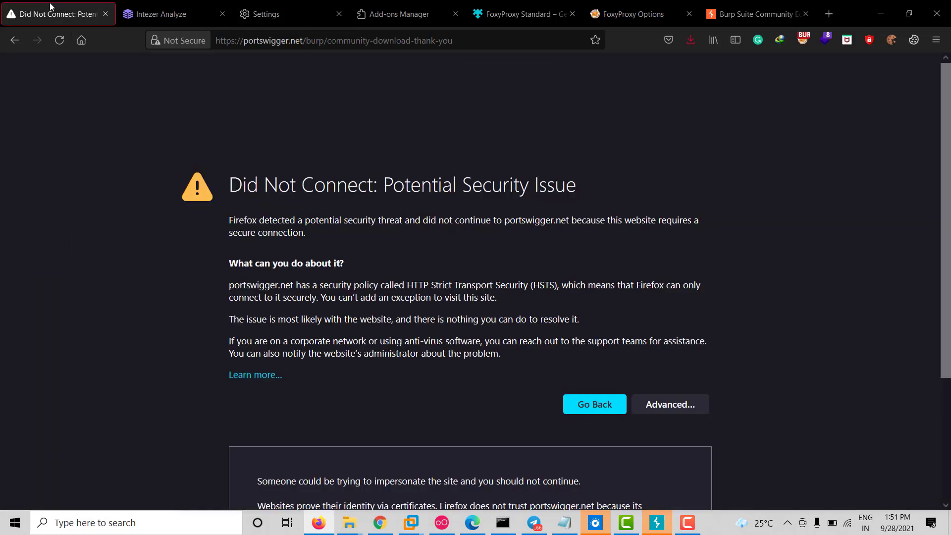
- Turn interception off in Burp and load LinkedIn in a new Firefox tab
left_click(655, 522)
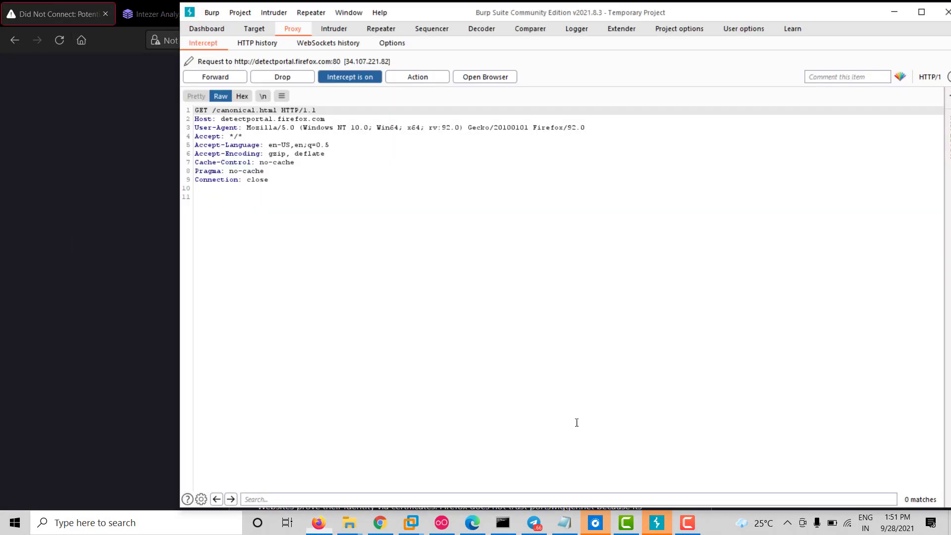
left_click(349, 77)
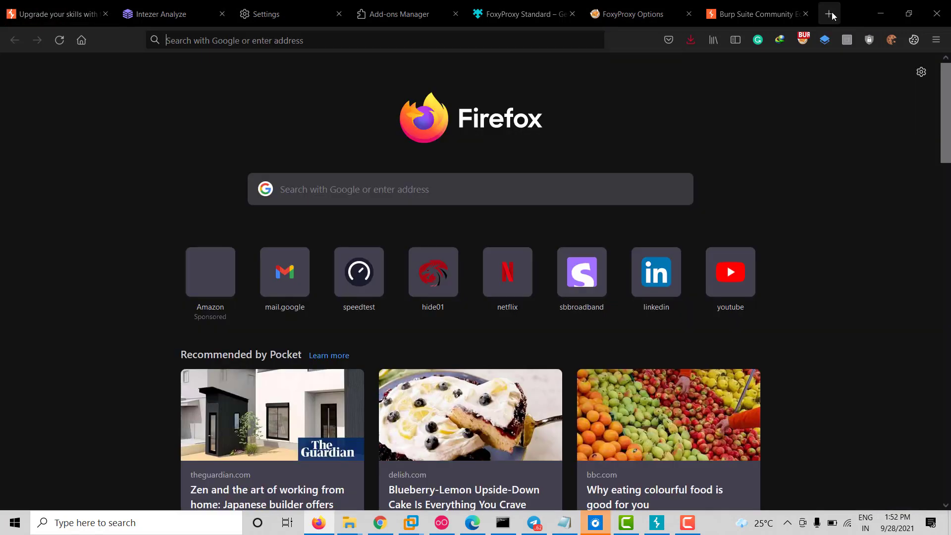
left_click(828, 13)
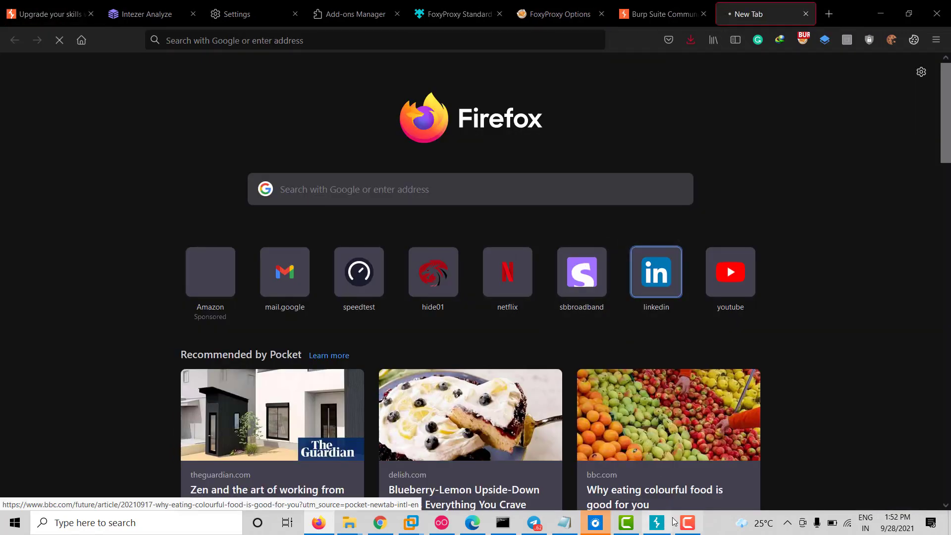
left_click(655, 271)
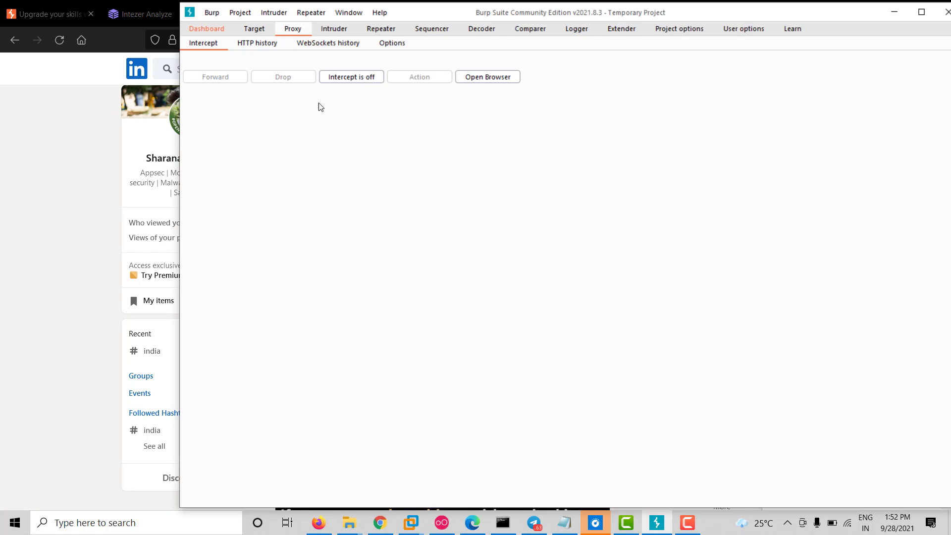
- Show the captured LinkedIn requests in the proxy's HTTP history
left_click(257, 42)
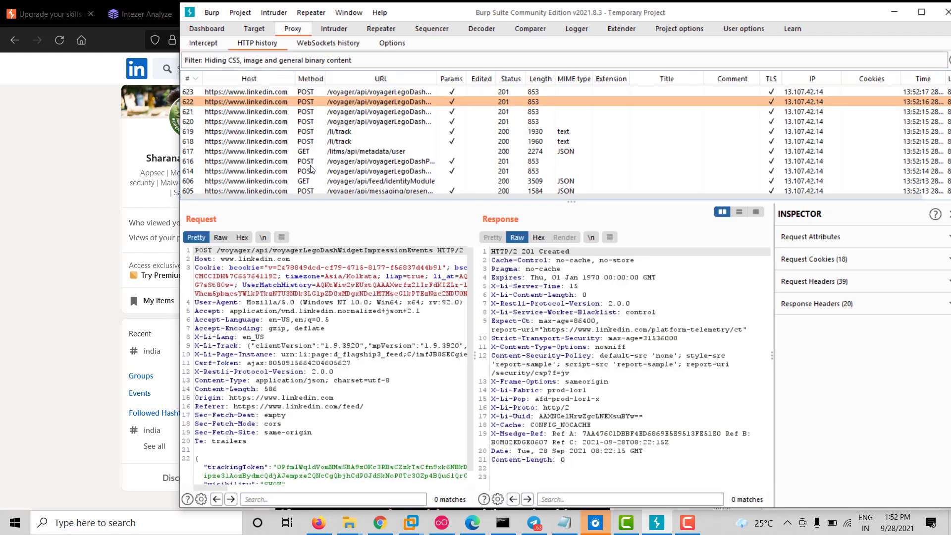
left_click(265, 310)
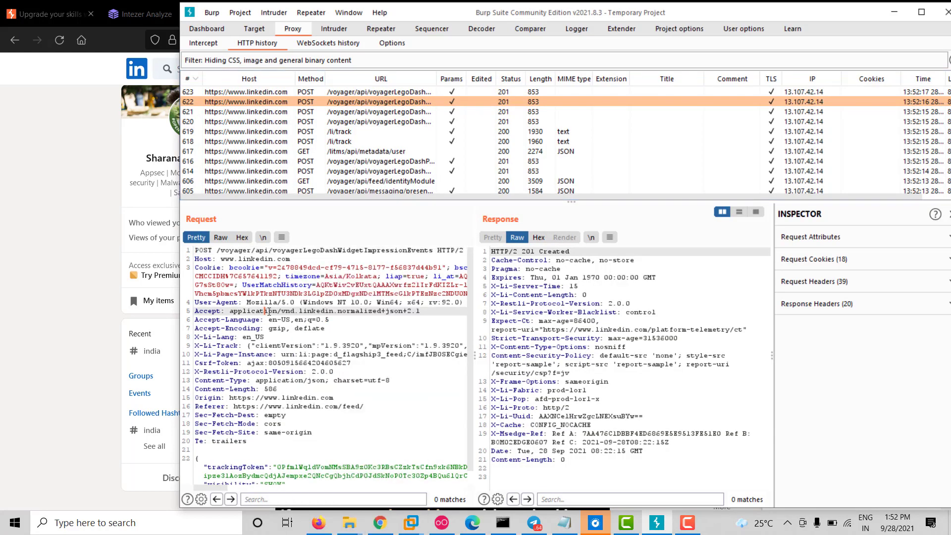